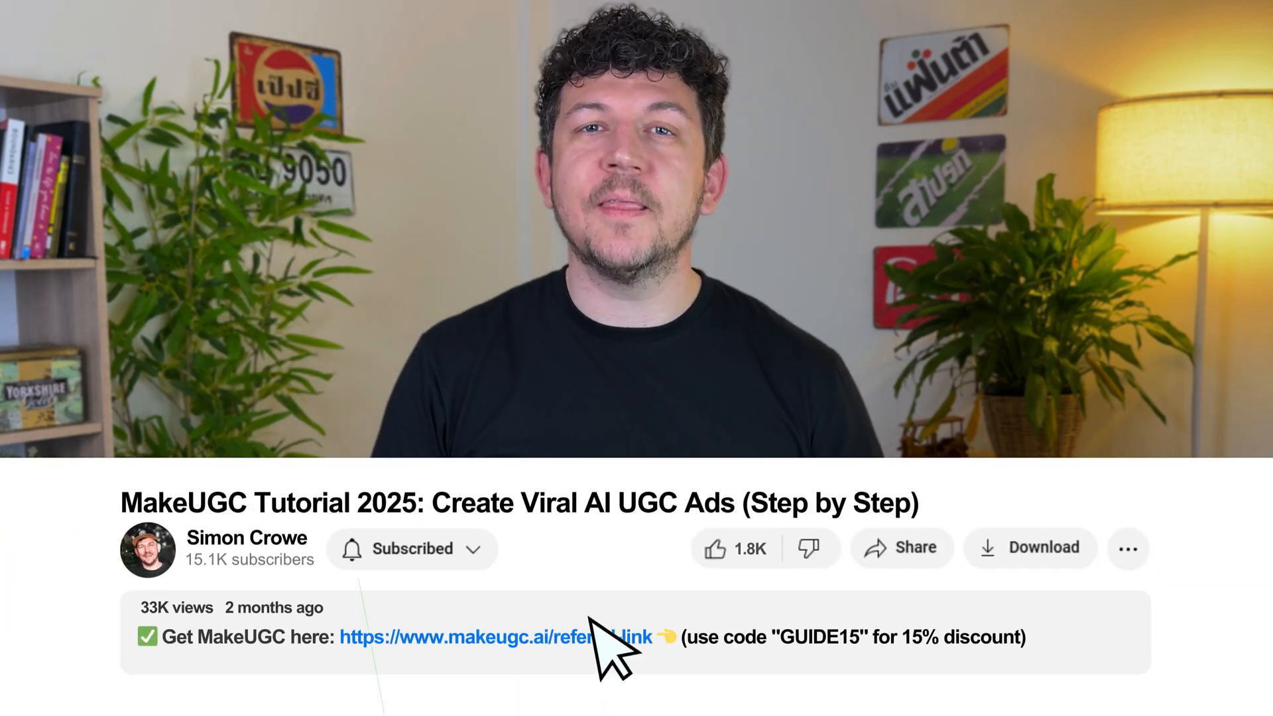
- Open MakeUGC from the referral link, start a first ad, and sign in via email
{"action": "left_click", "coordinate": [487, 636]}
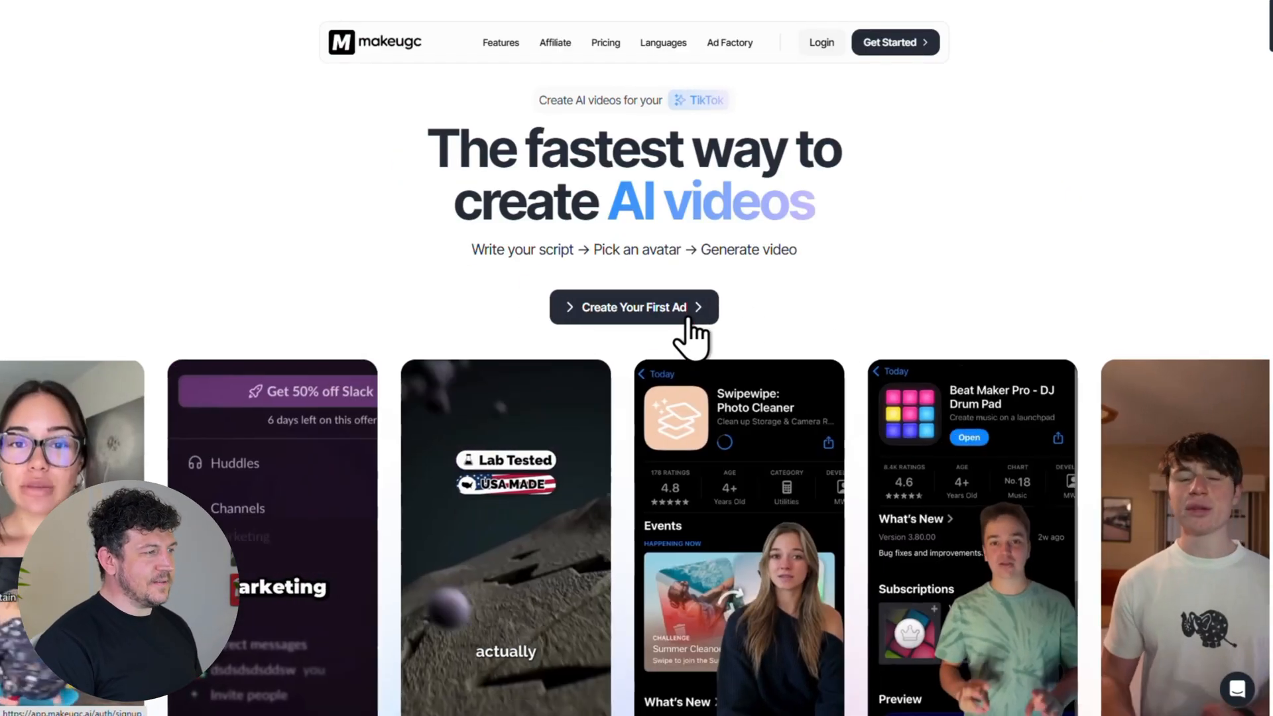
{"action": "left_click", "coordinate": [633, 307]}
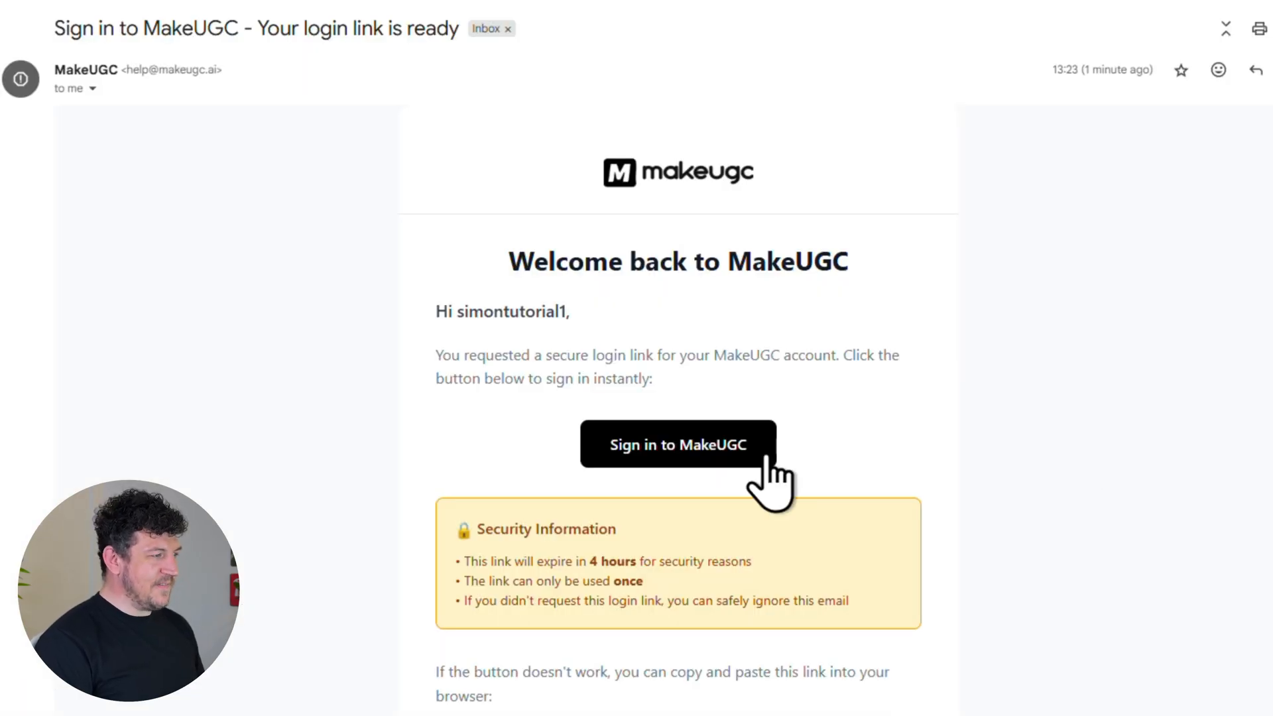
{"action": "left_click", "coordinate": [678, 444]}
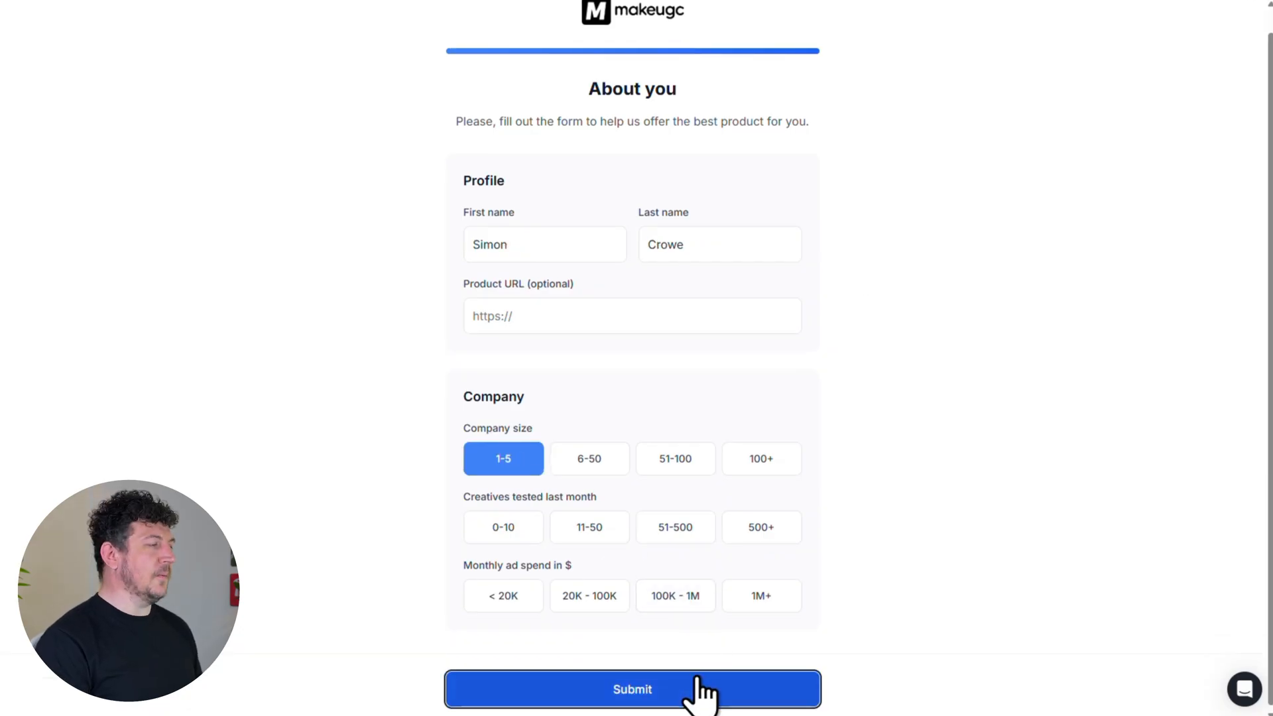
- Submit the About you details, then choose the annually billed Pro plan with code GUIDE15
{"action": "left_click", "coordinate": [632, 689]}
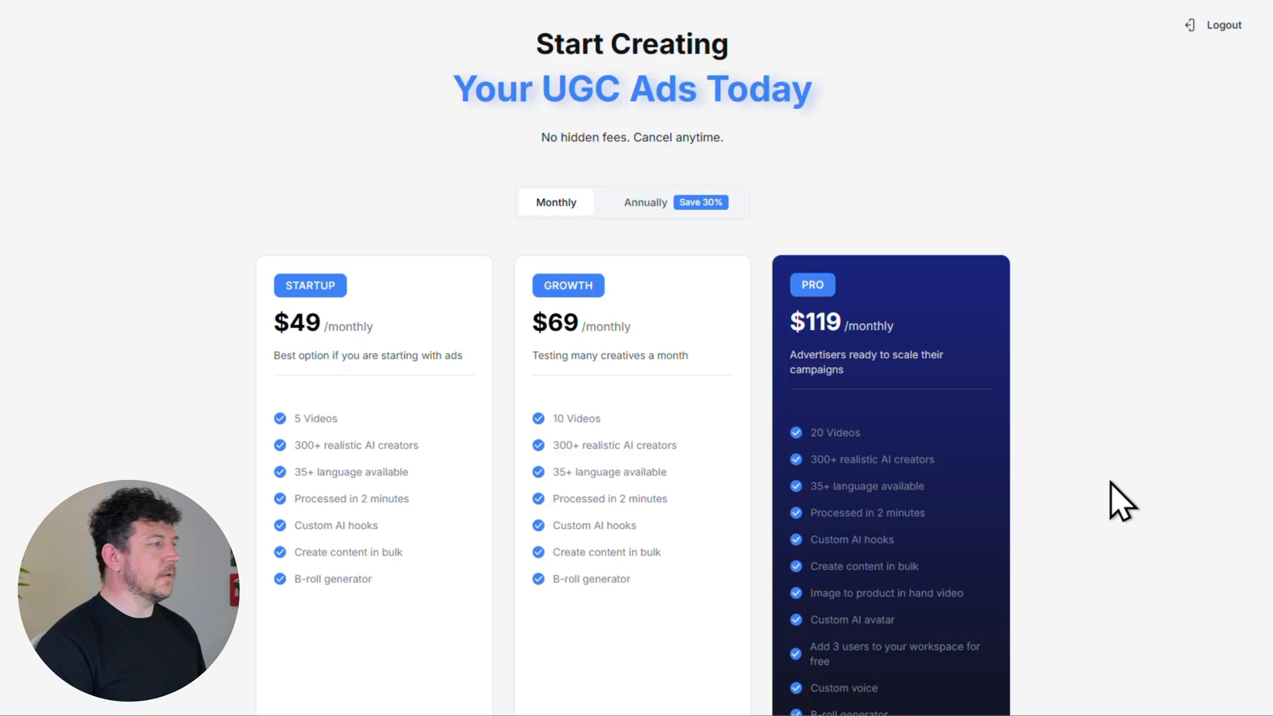
{"action": "scroll", "scroll_direction": "down", "scroll_amount": 3}
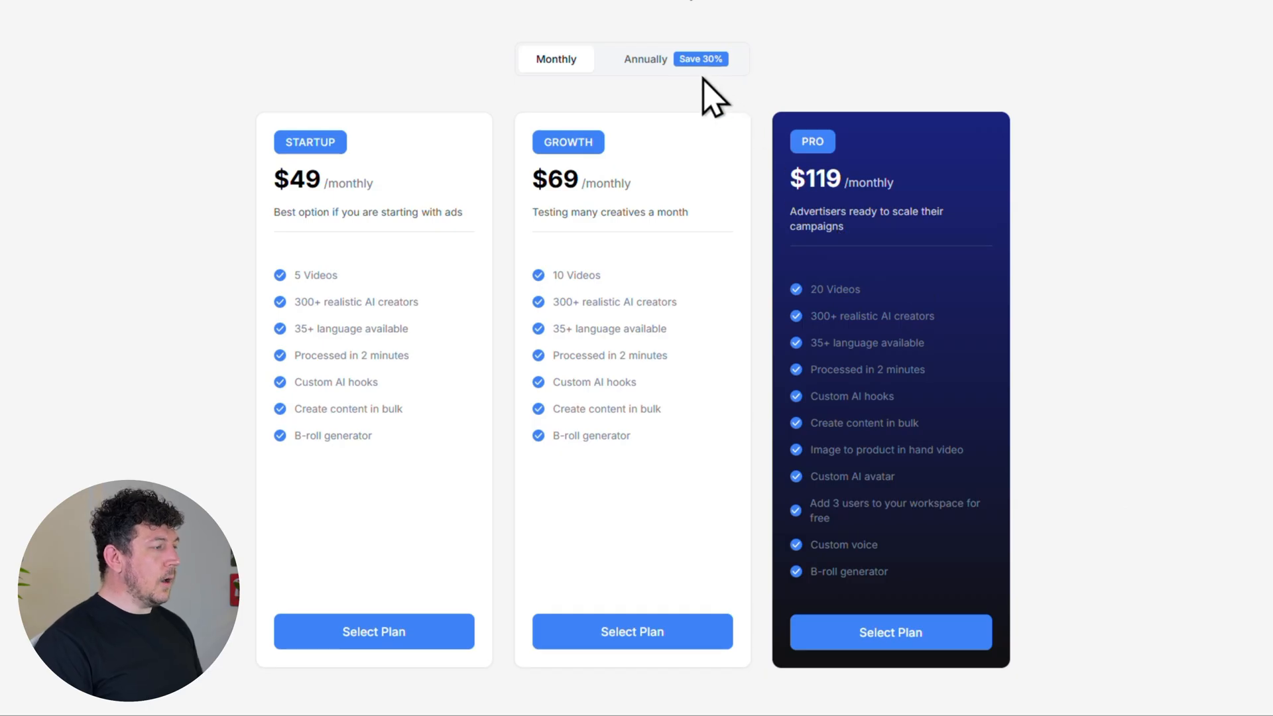
{"action": "left_click", "coordinate": [644, 58]}
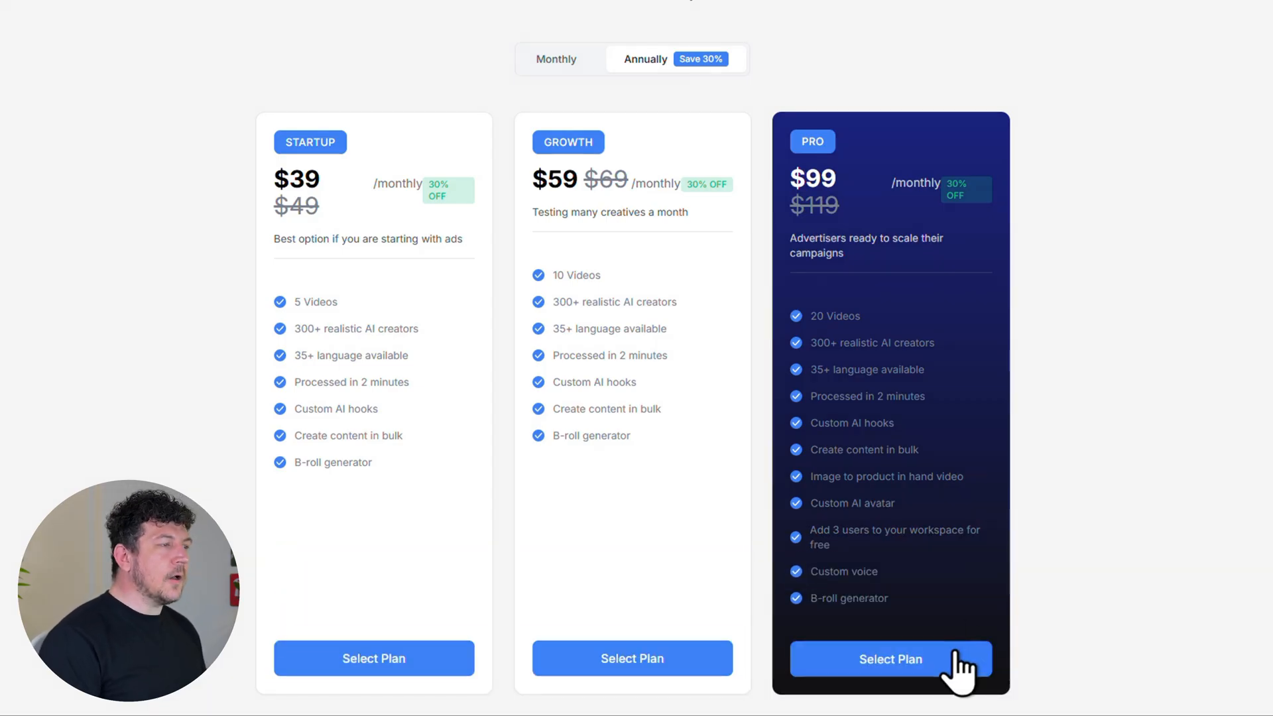
{"action": "left_click", "coordinate": [890, 659]}
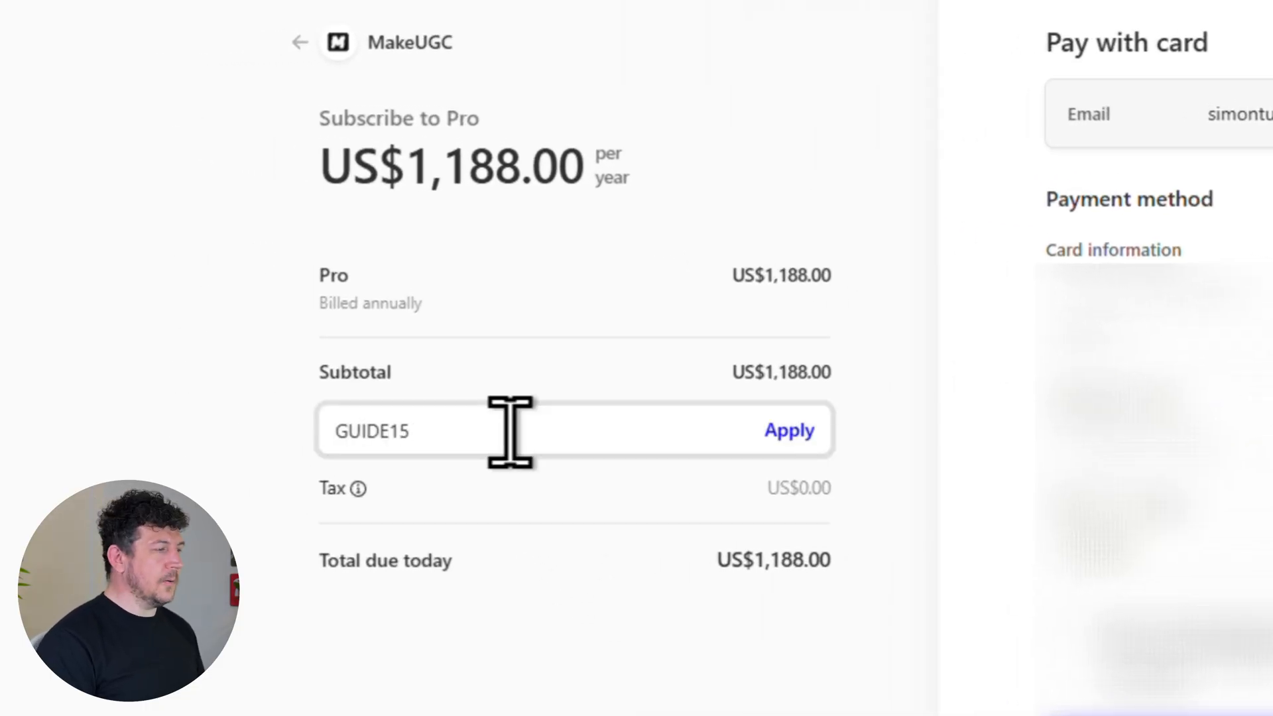
{"action": "left_click", "coordinate": [300, 42]}
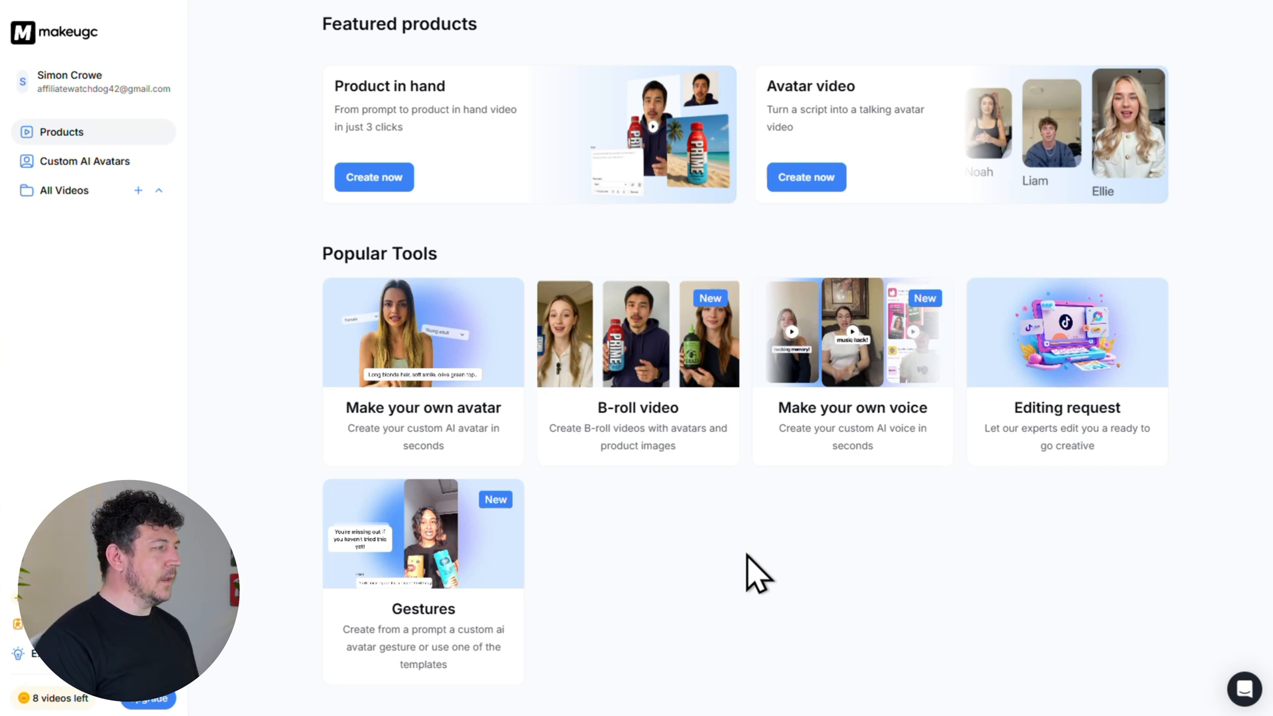
{"action": "mouse_move", "coordinate": [475, 151]}
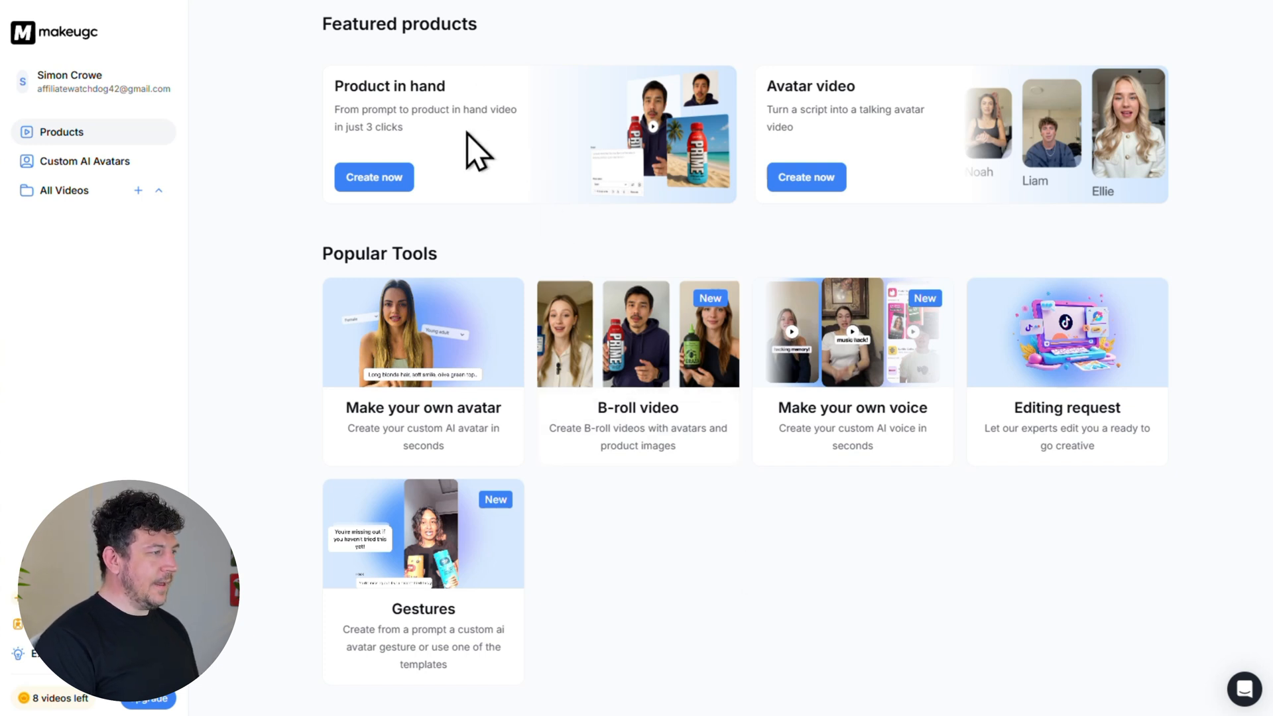
- Start a Product in Hand video and upload a product reference image
{"action": "left_click", "coordinate": [373, 177]}
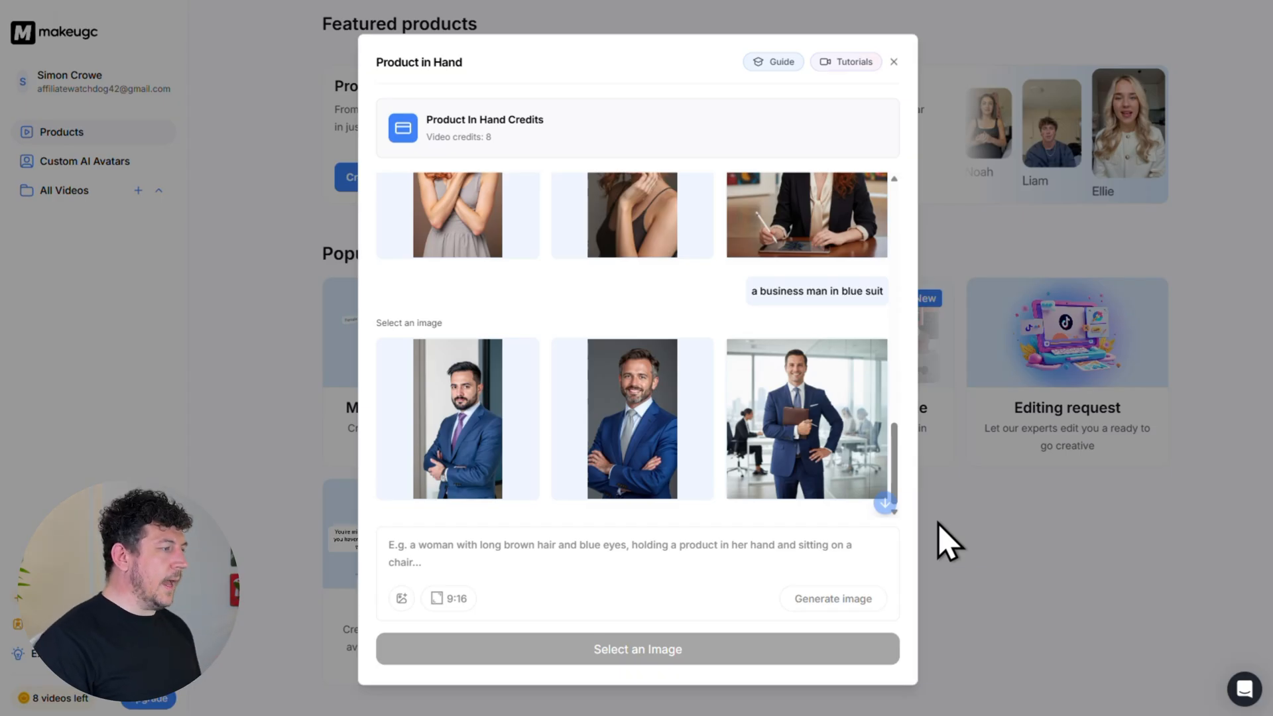
{"action": "left_click", "coordinate": [401, 598]}
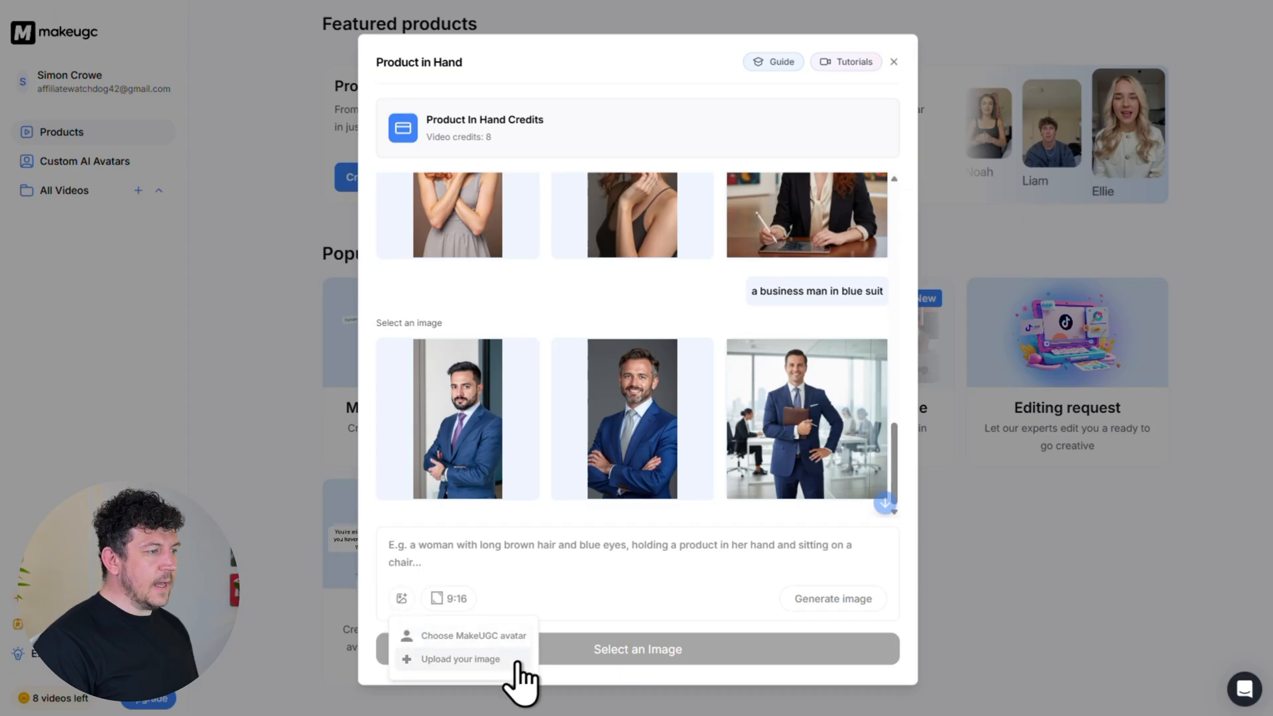
{"action": "left_click", "coordinate": [459, 658]}
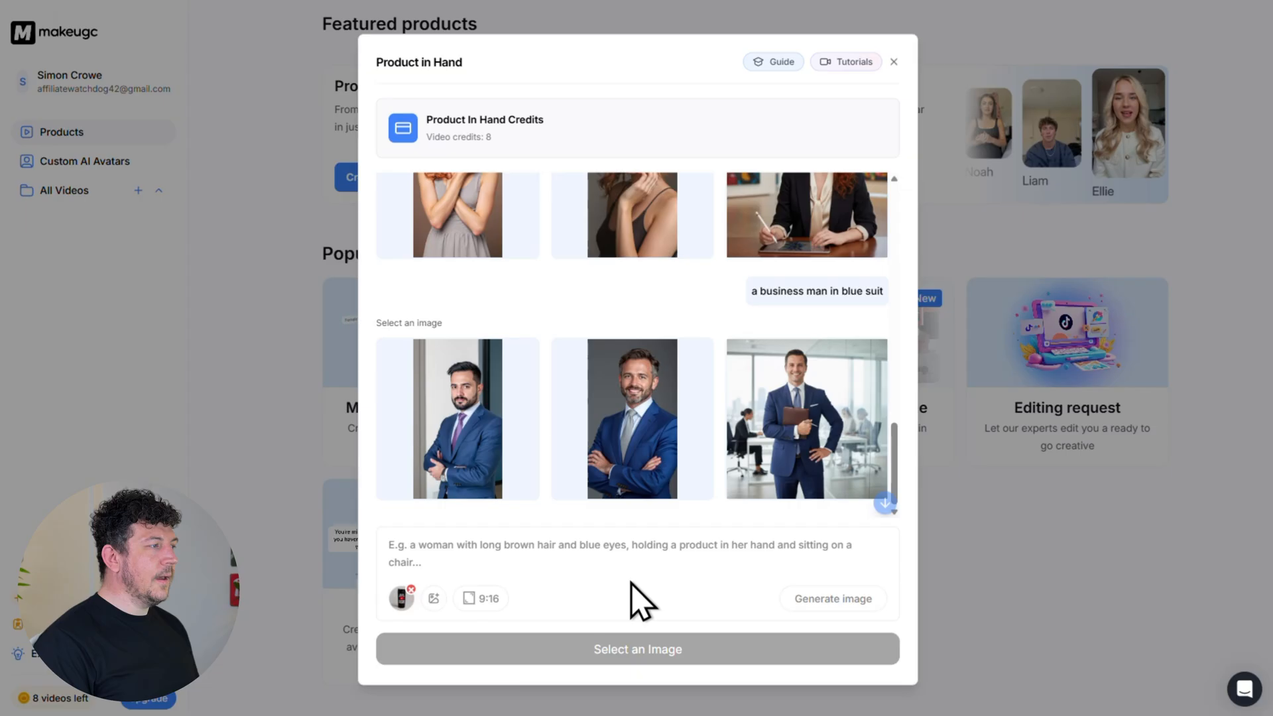
{"action": "mouse_move", "coordinate": [434, 598]}
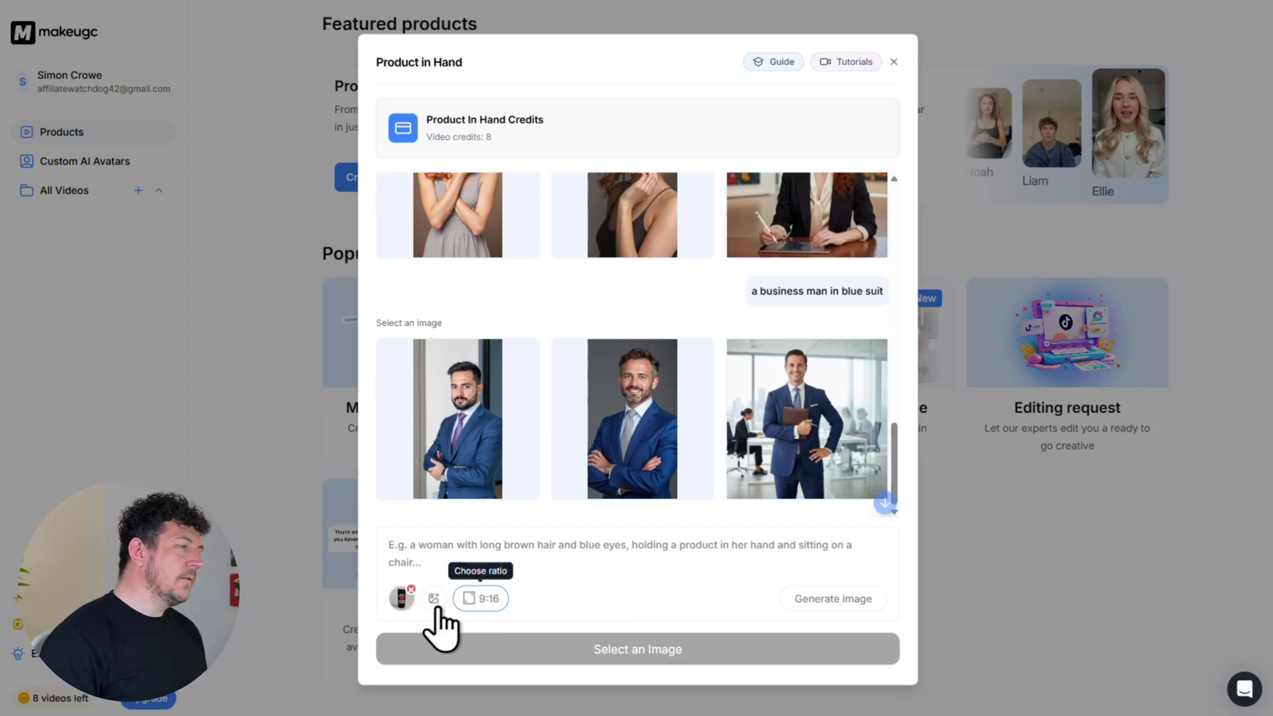
{"action": "left_click", "coordinate": [434, 598]}
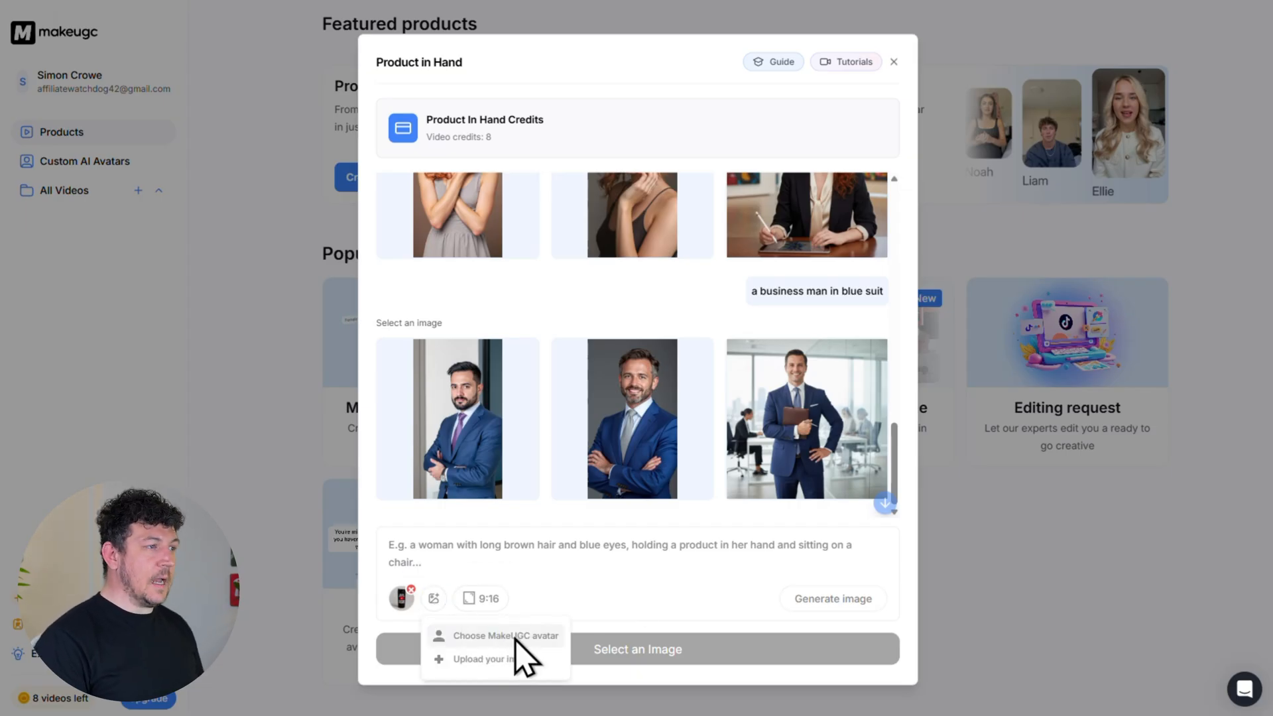
{"action": "left_click", "coordinate": [504, 635]}
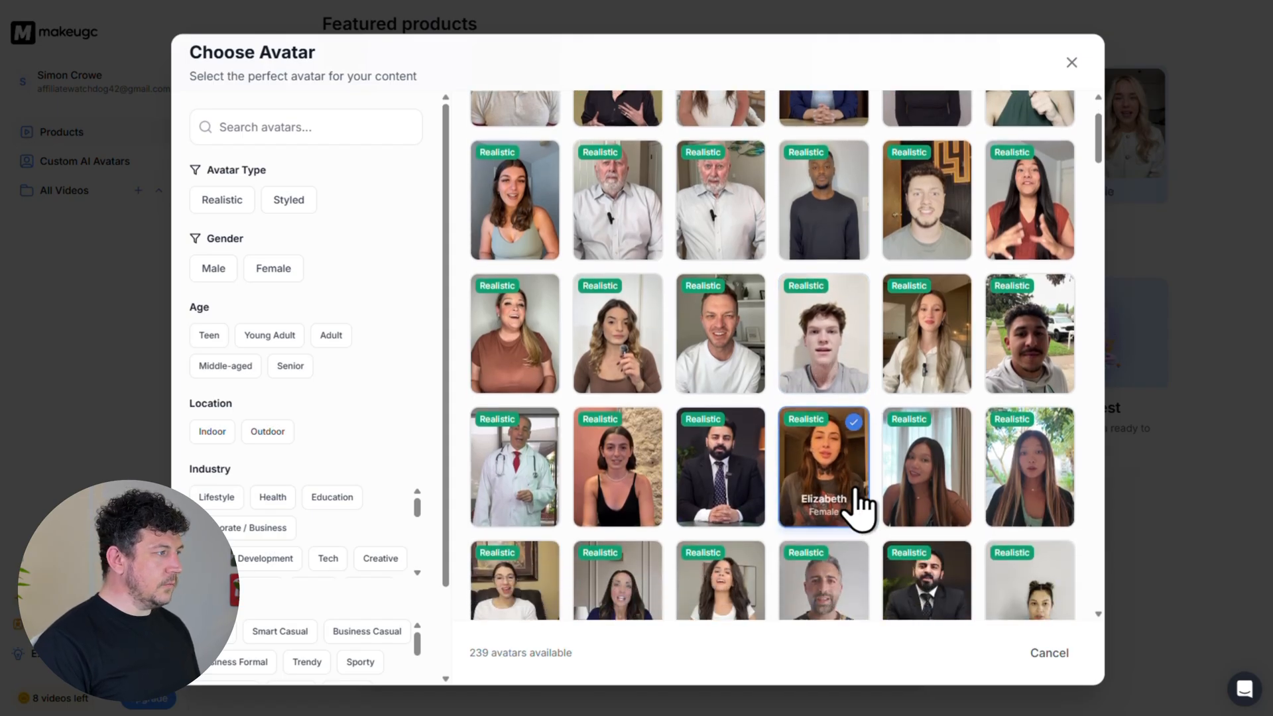
{"action": "scroll", "scroll_direction": "down", "scroll_amount": 3}
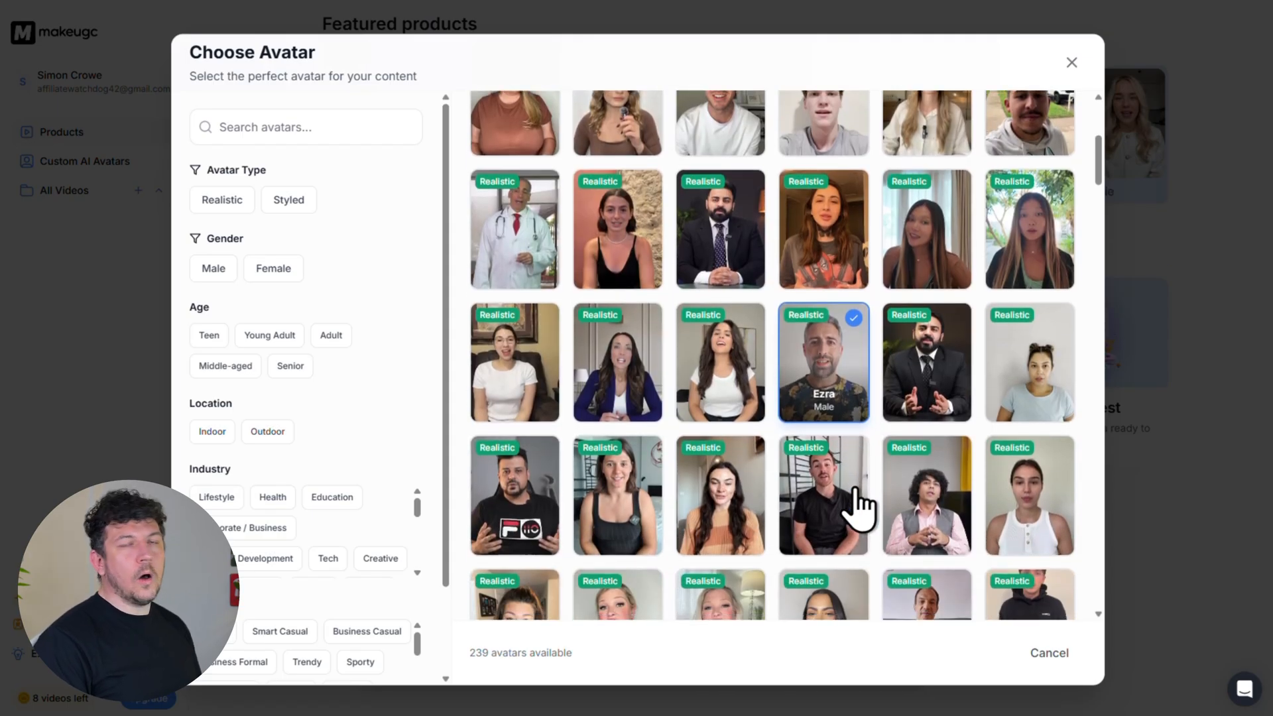
{"action": "scroll", "scroll_direction": "down", "scroll_amount": 3}
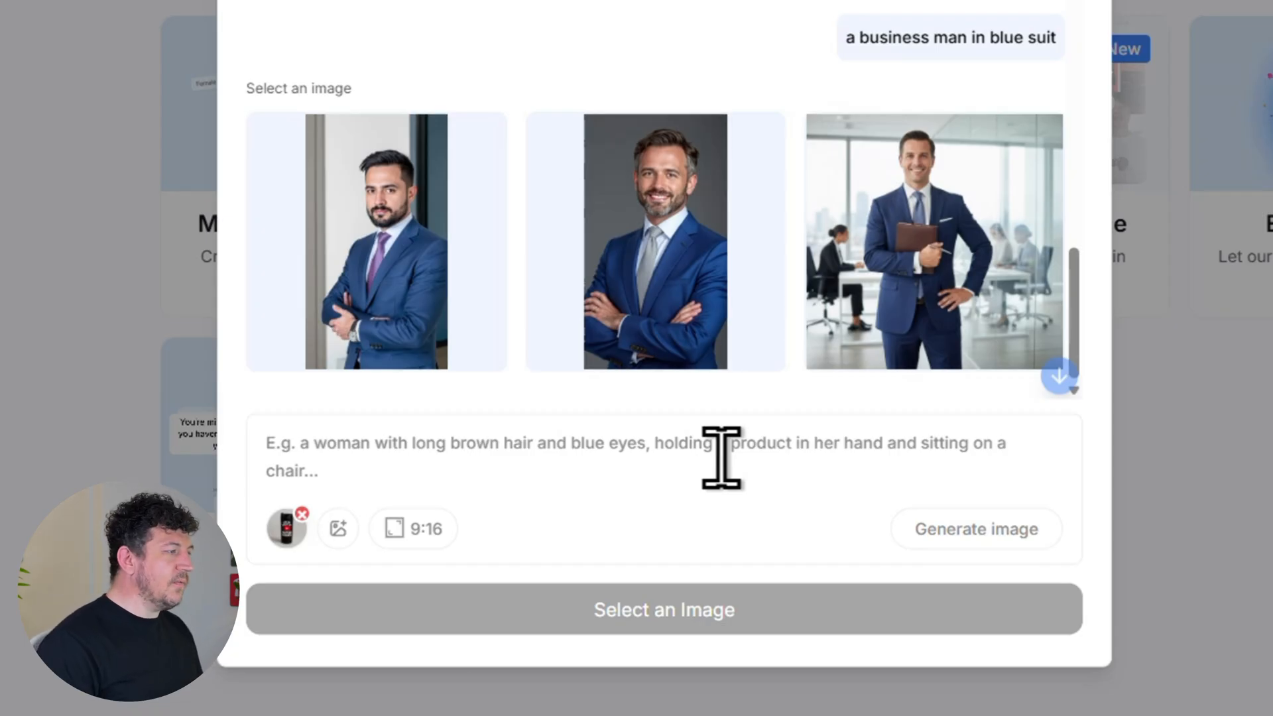
- Generate images for businesswoman-in-office, student-at-coffee-shop, and home-office entrepreneur prompts
{"action": "type", "text": "Businesswoman in her 40s in a modern office"}
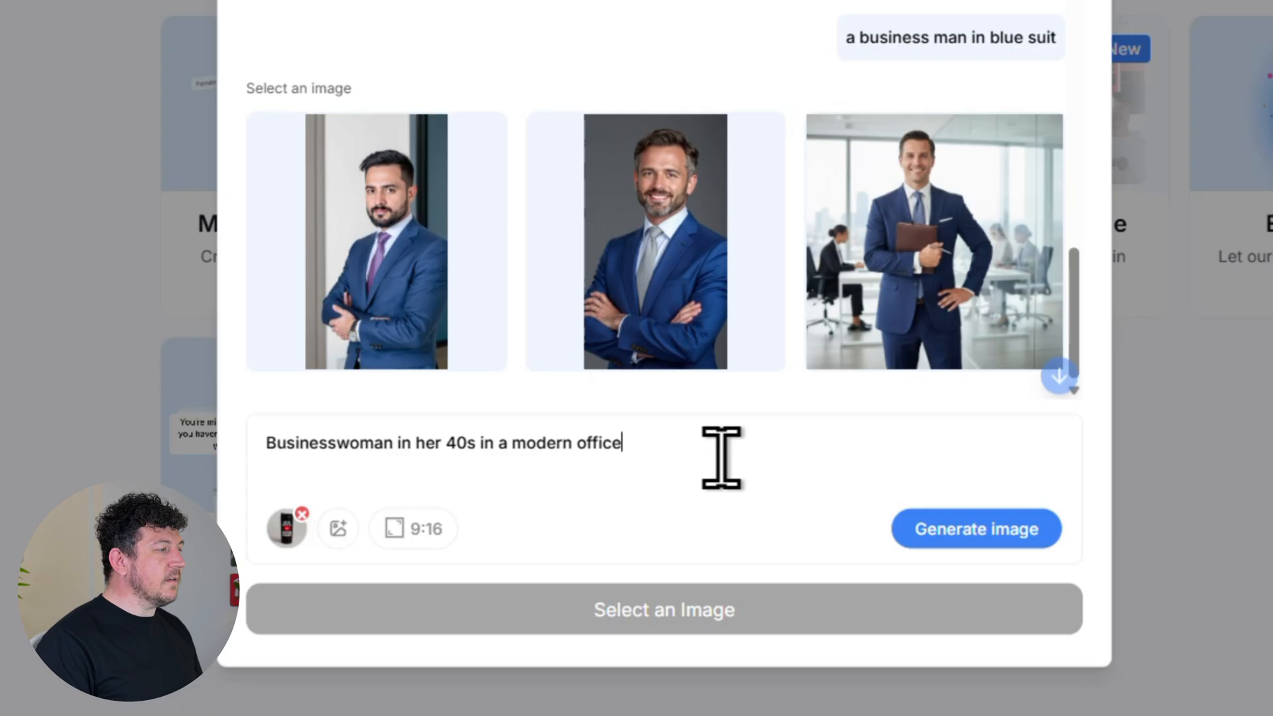
{"action": "left_click", "coordinate": [976, 529]}
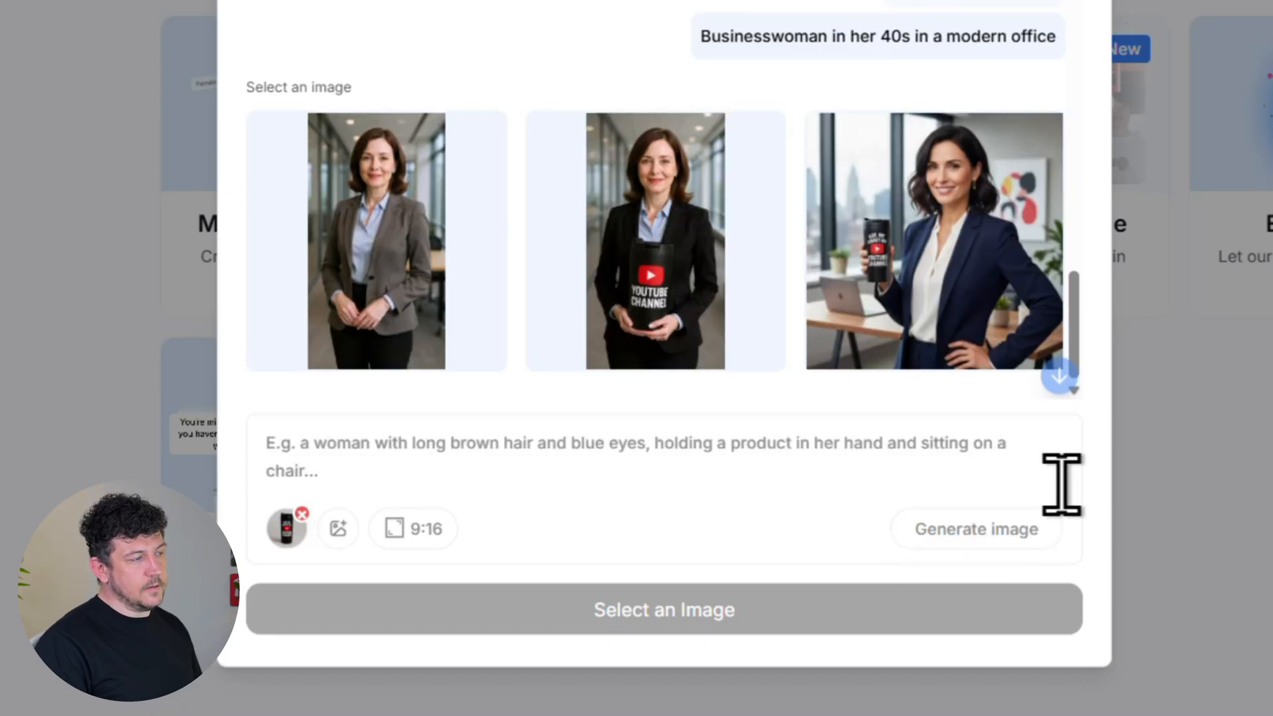
{"action": "type", "text": "Casual student in a hoodie at a coffee shop"}
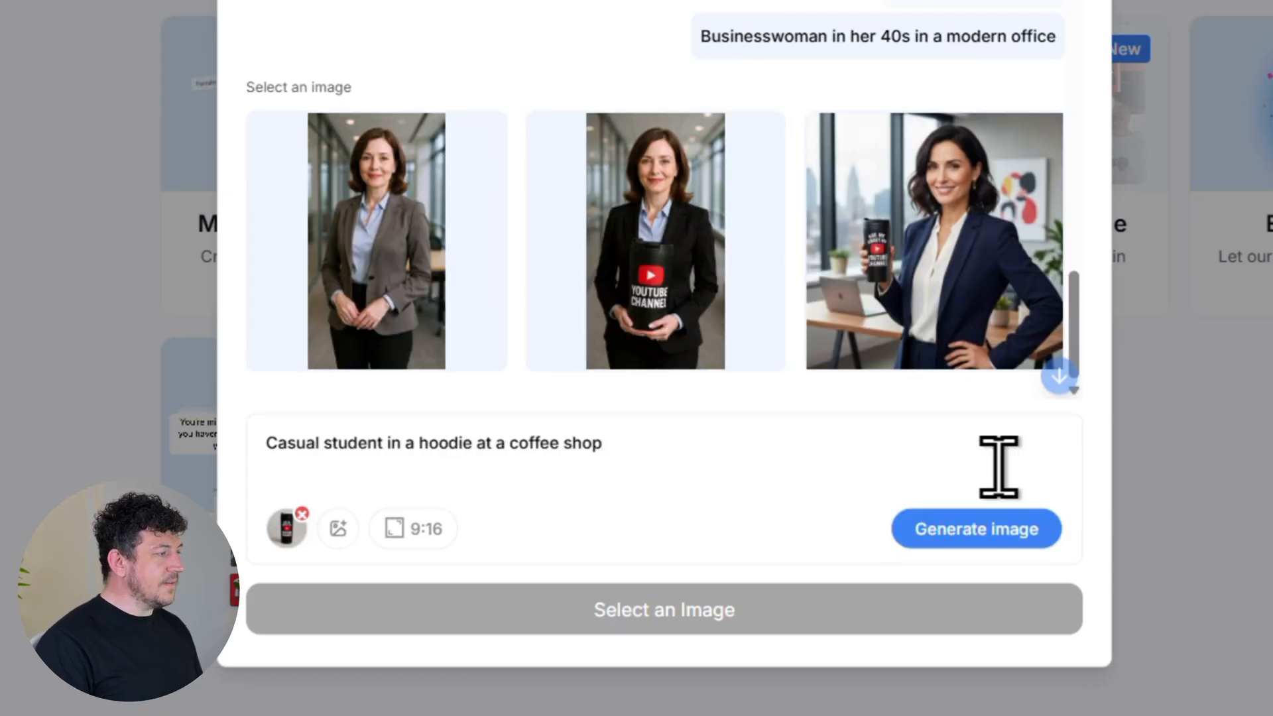
{"action": "left_click", "coordinate": [976, 528]}
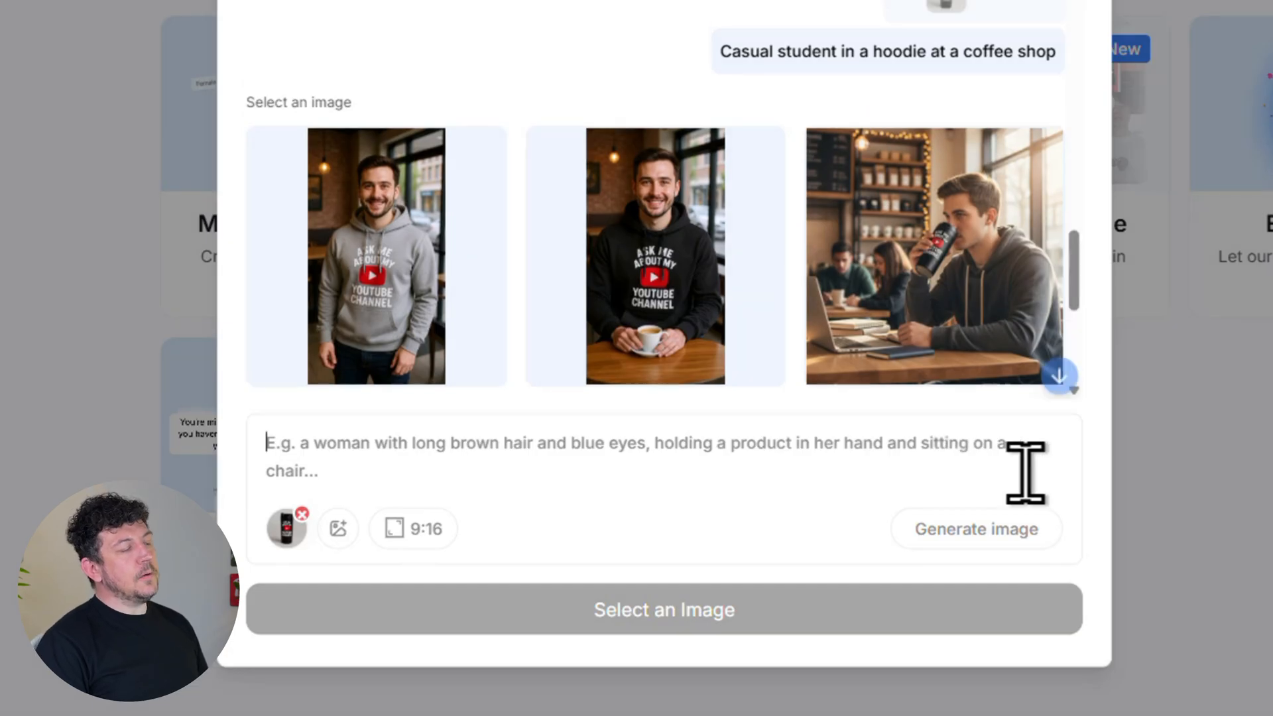
{"action": "type", "text": "Entrepreneurial guy in his twenties in a home office, holding the product and looking at the camera"}
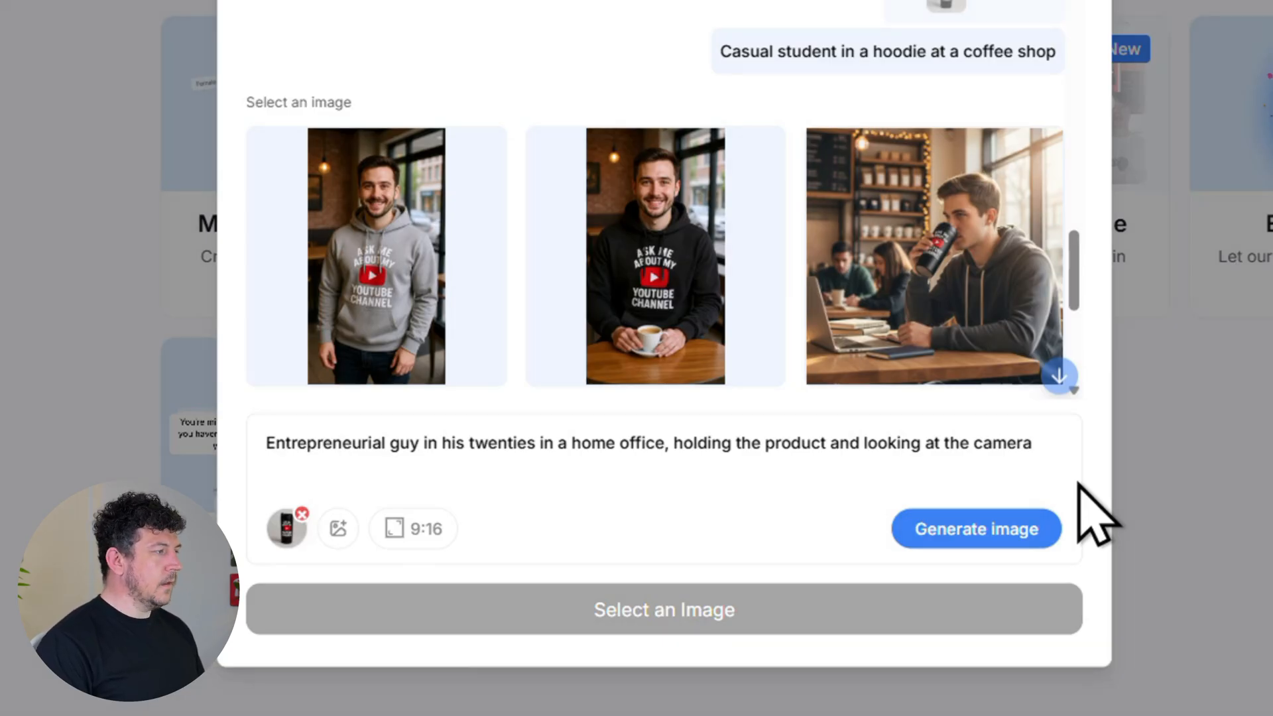
{"action": "left_click", "coordinate": [413, 528]}
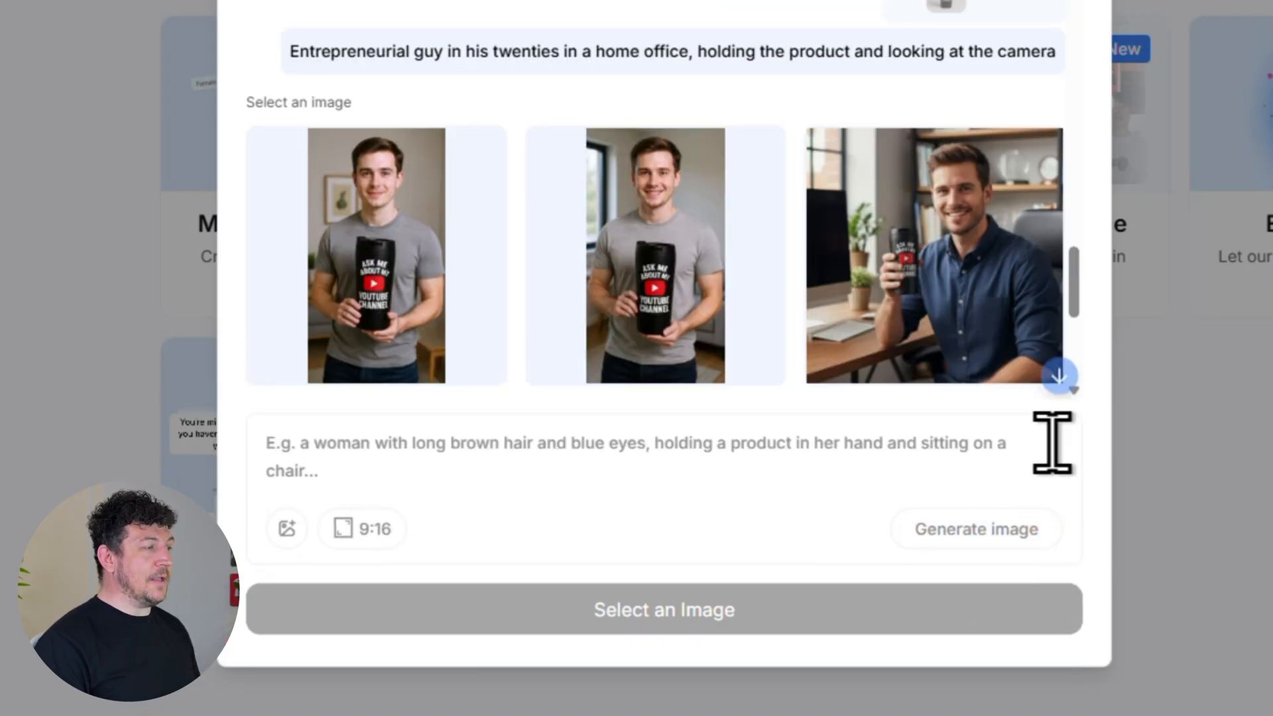
- Choose the home-office image of the man holding the flask
{"action": "left_click", "coordinate": [654, 256]}
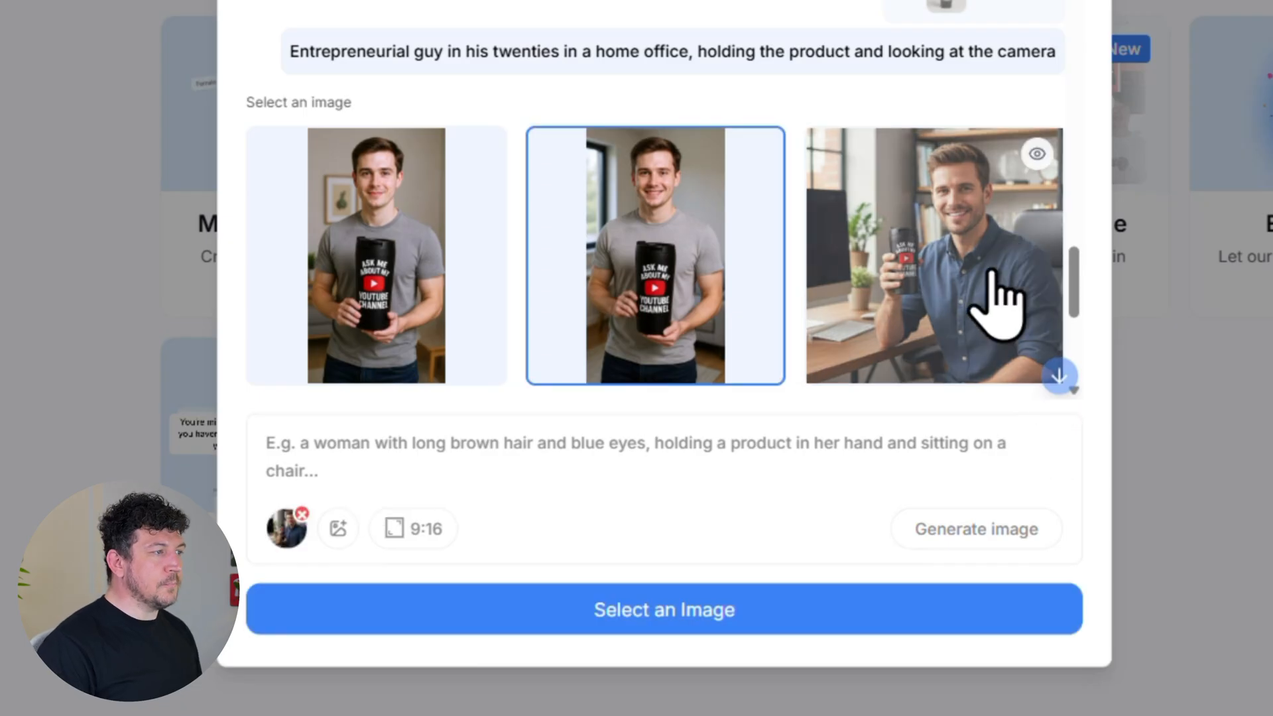
{"action": "left_click", "coordinate": [933, 256]}
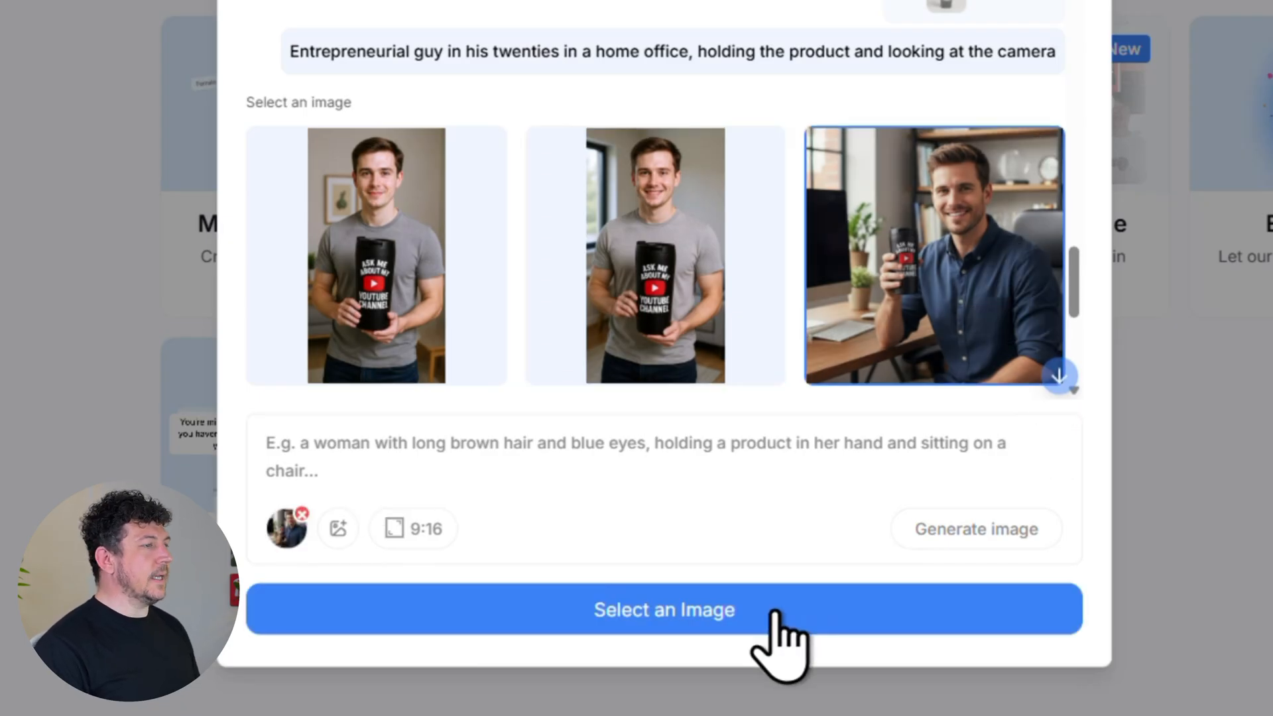
{"action": "left_click", "coordinate": [663, 610]}
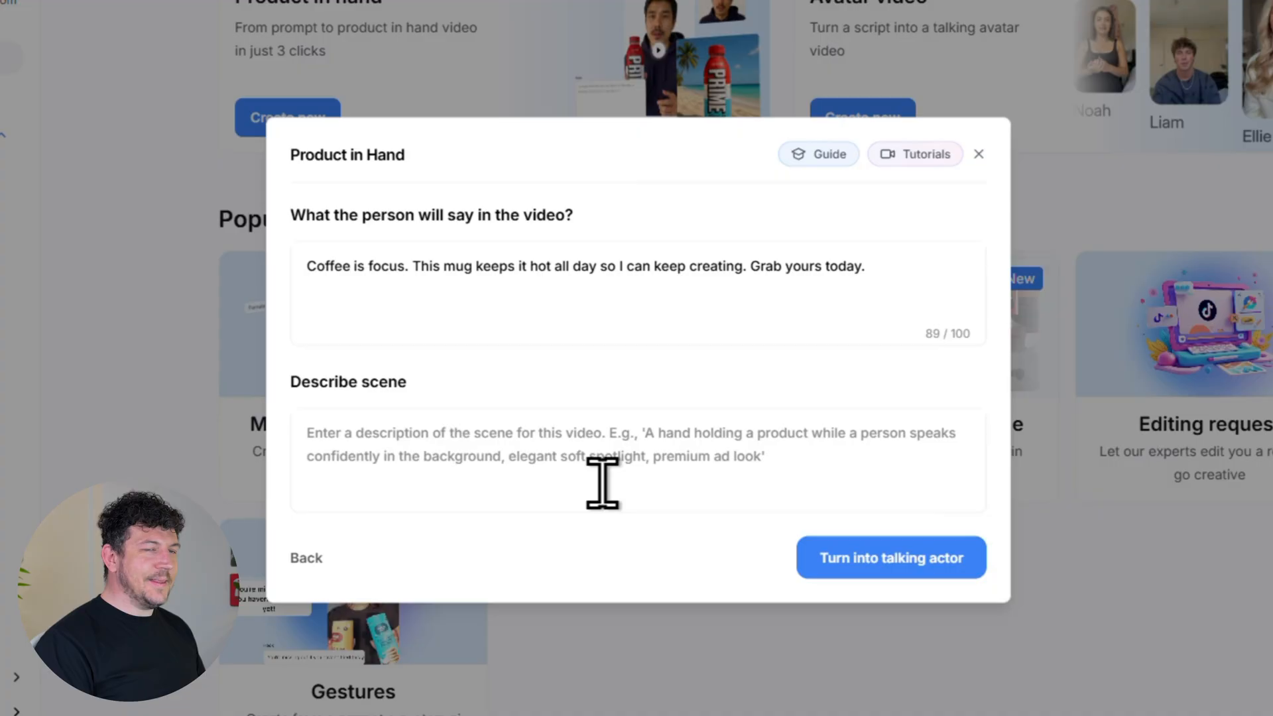
{"action": "mouse_move", "coordinate": [680, 455]}
{"action": "type", "text": "The person smiles, says the line, then gets back to focused work."}
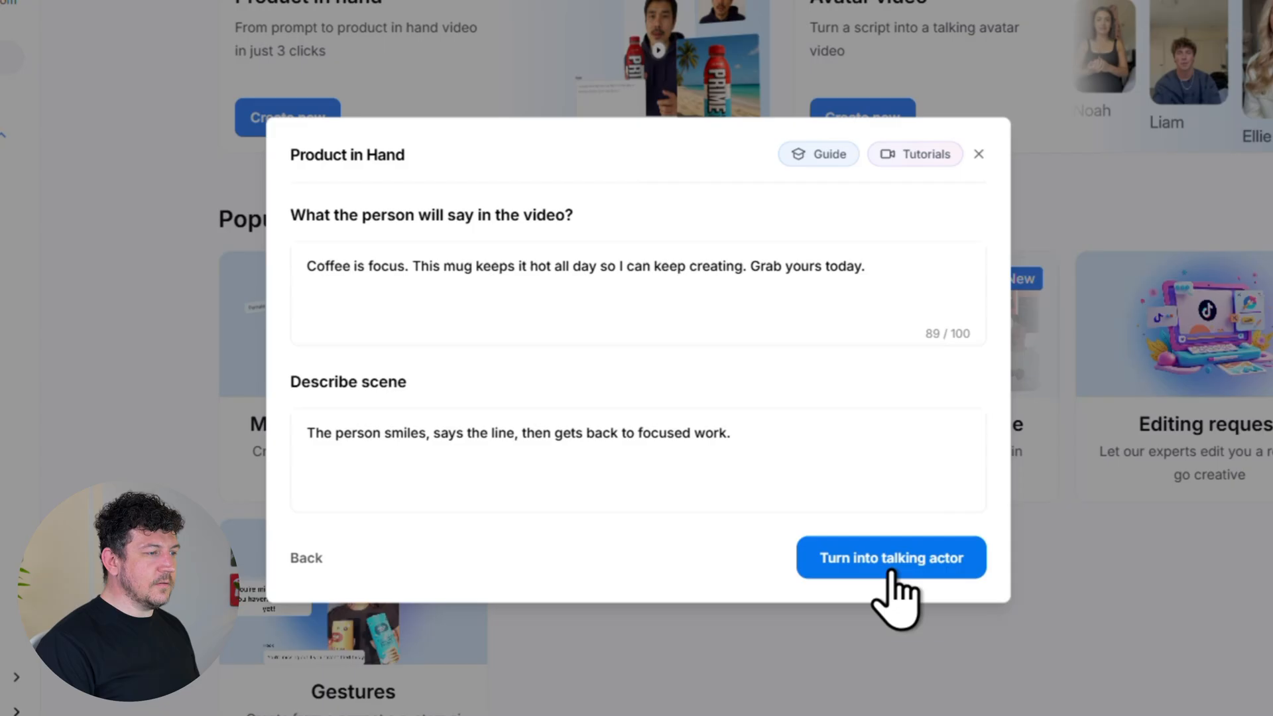
- Submit the coffee script and scene description as a talking actor video
{"action": "left_click", "coordinate": [891, 557]}
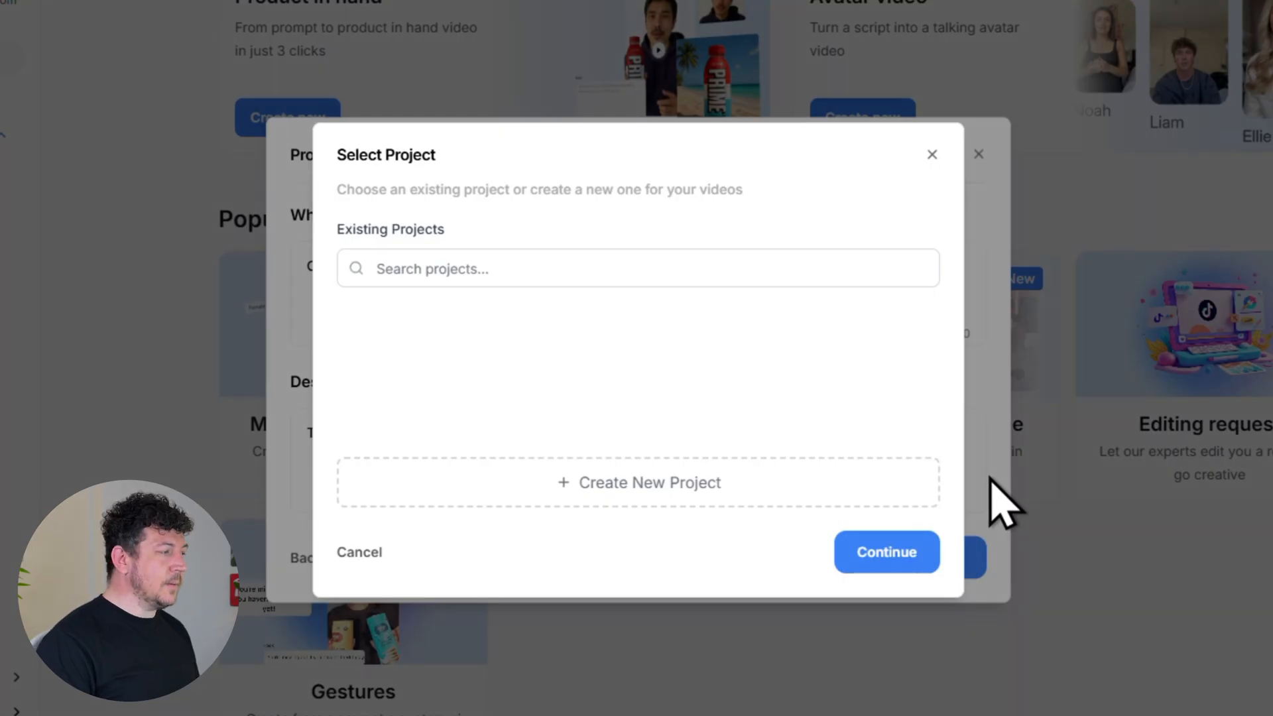
{"action": "mouse_move", "coordinate": [812, 499]}
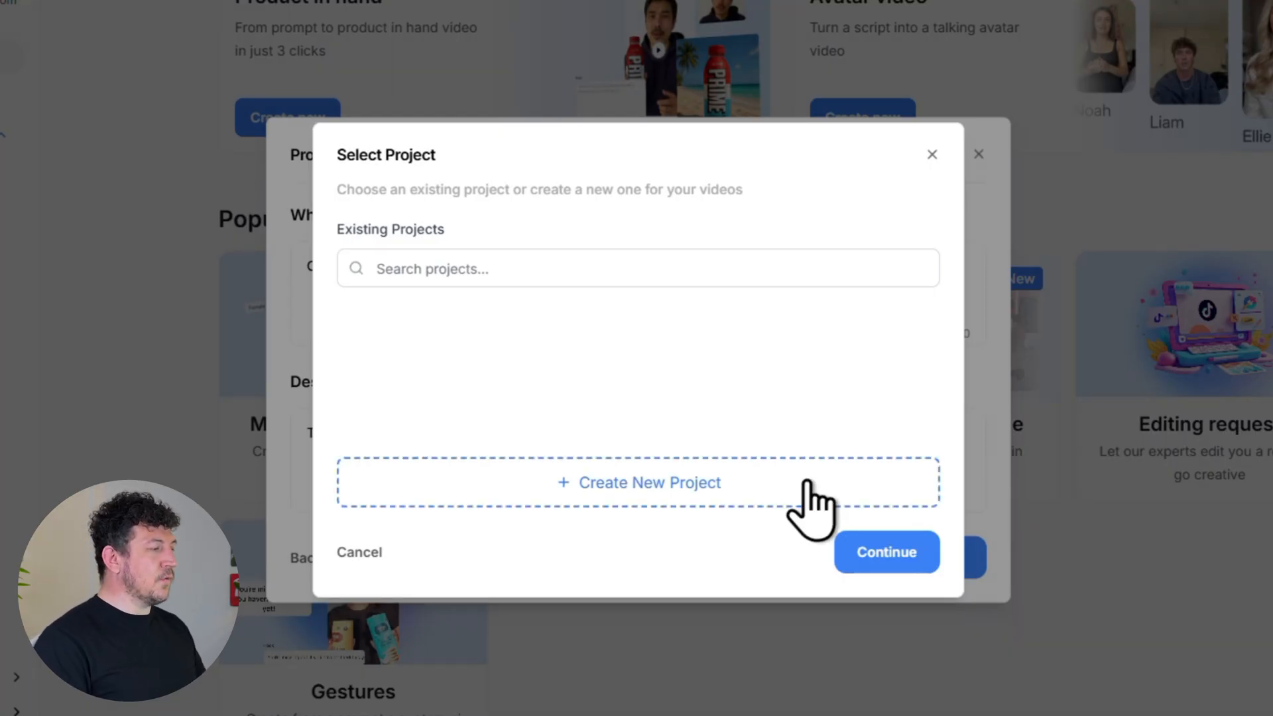
- Create the 'On-The-Go Mugs' project and generate the product-in-hand video in it
{"action": "left_click", "coordinate": [637, 482]}
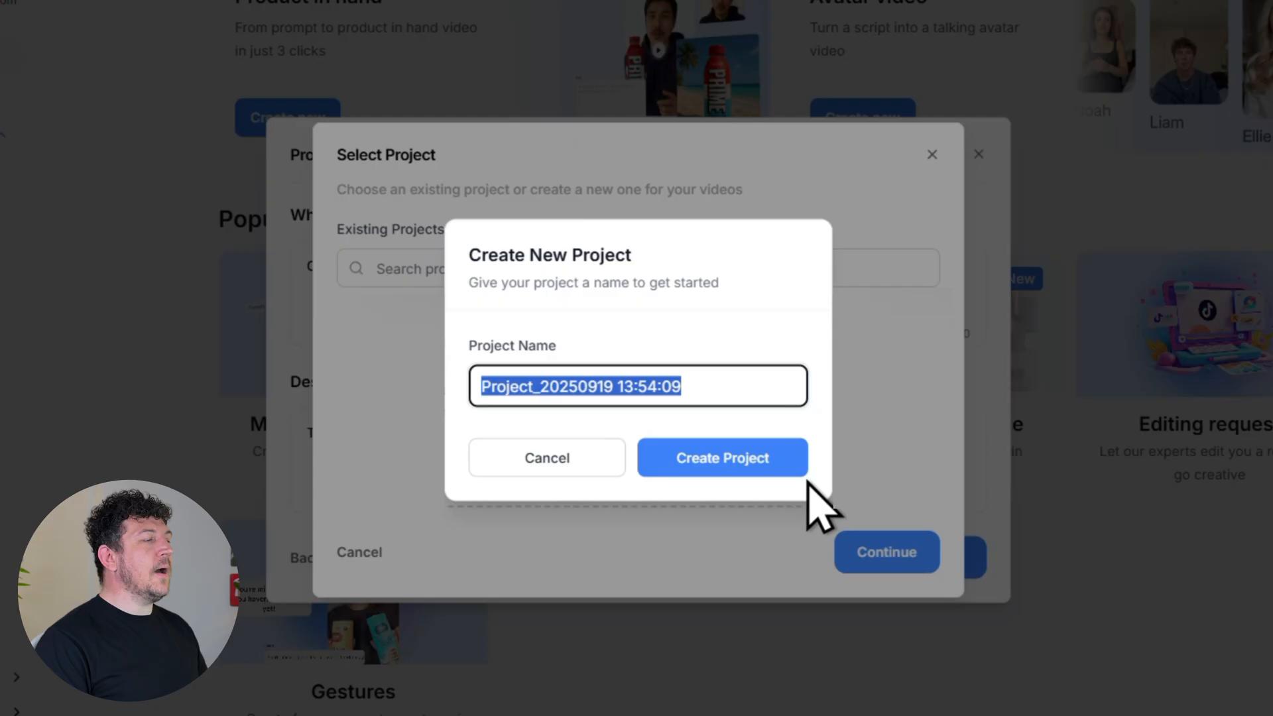
{"action": "type", "text": "On-The-Go Mugs"}
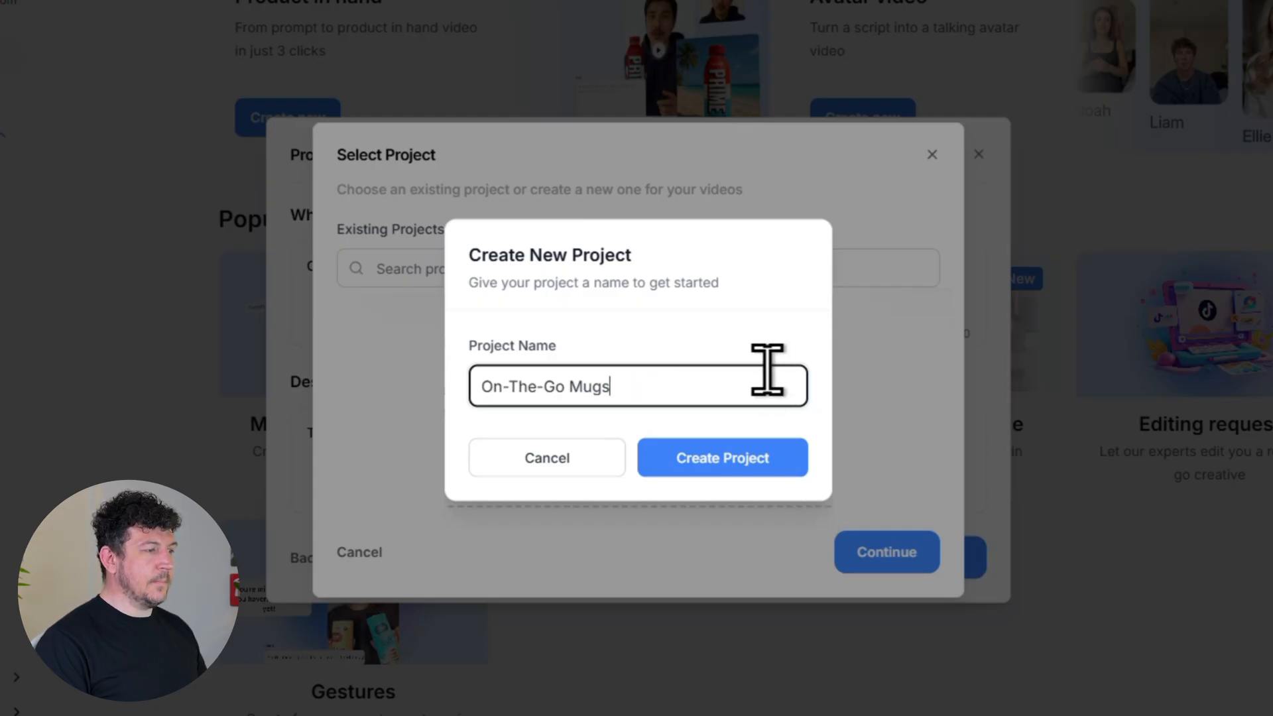
{"action": "left_click", "coordinate": [721, 457]}
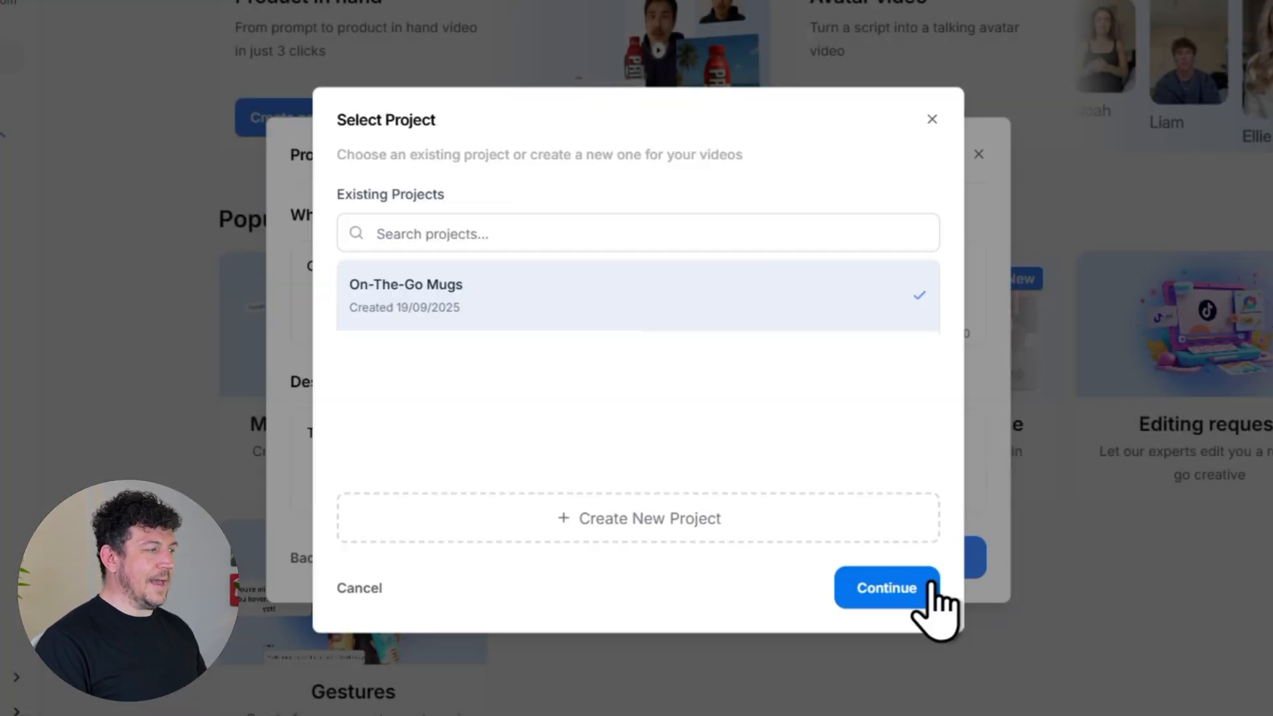
{"action": "left_click", "coordinate": [887, 587]}
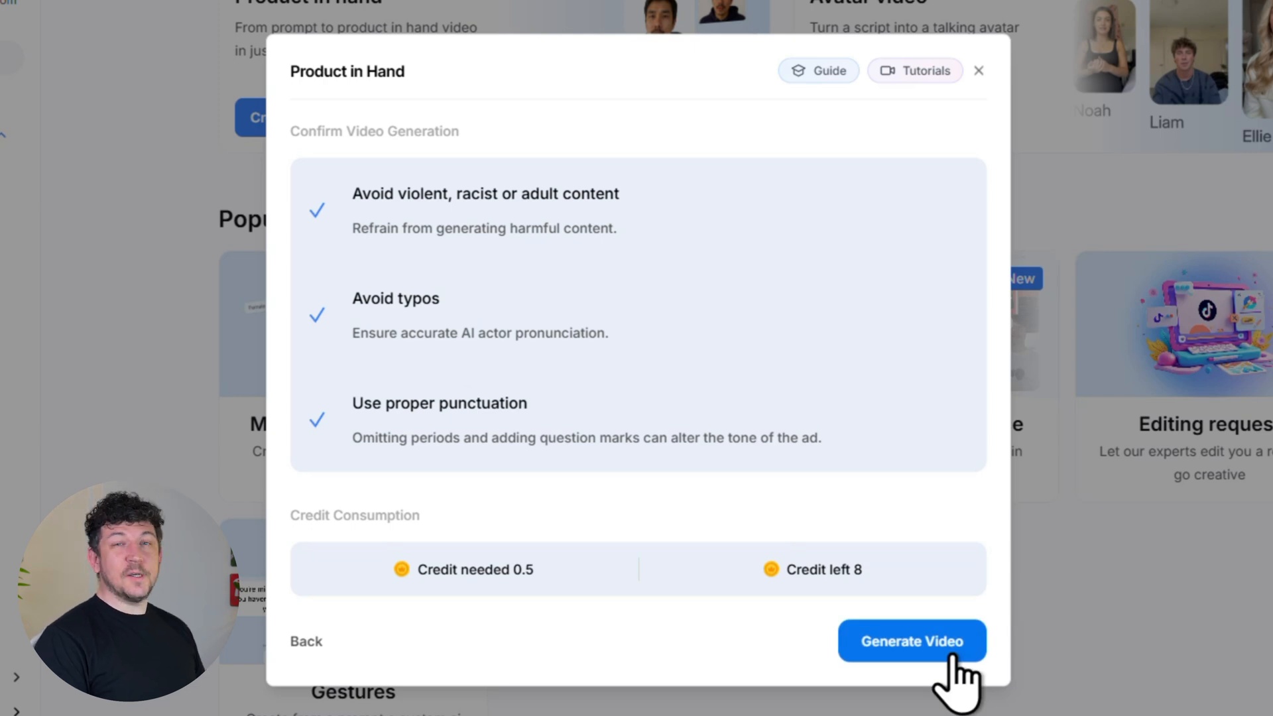
{"action": "left_click", "coordinate": [911, 641]}
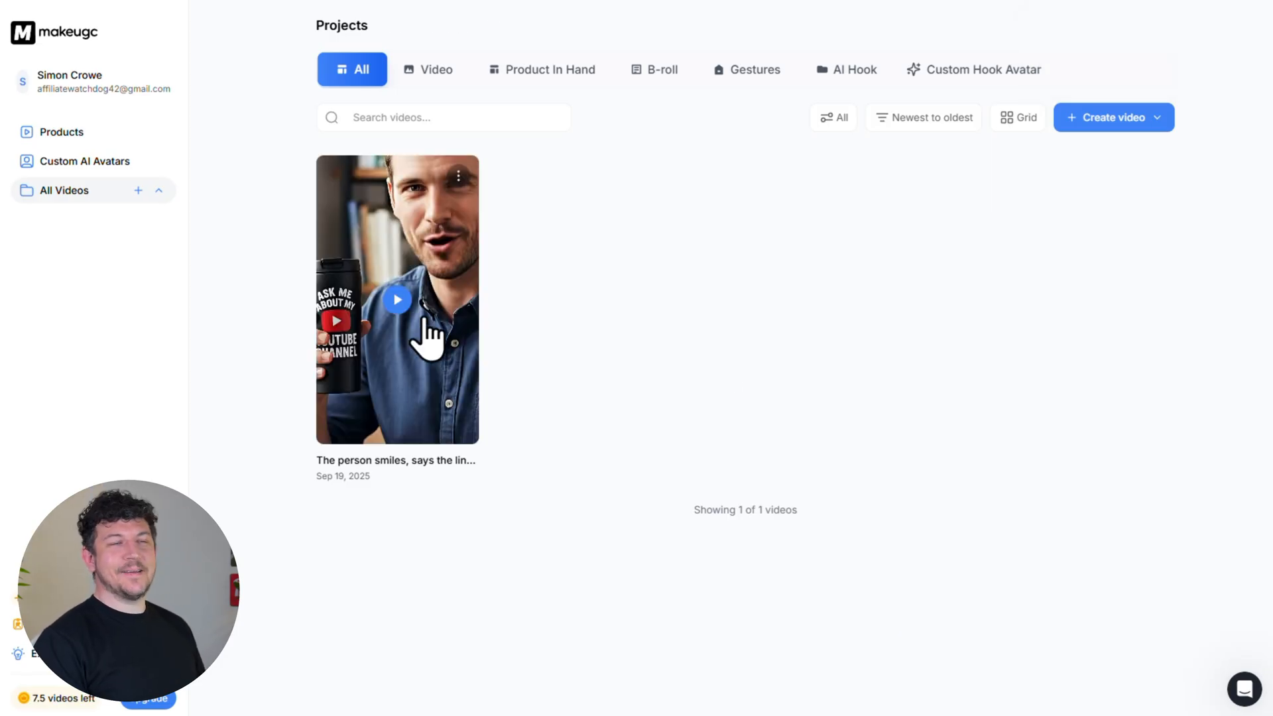
- Preview the home-office flask video and download it
{"action": "left_click", "coordinate": [397, 299]}
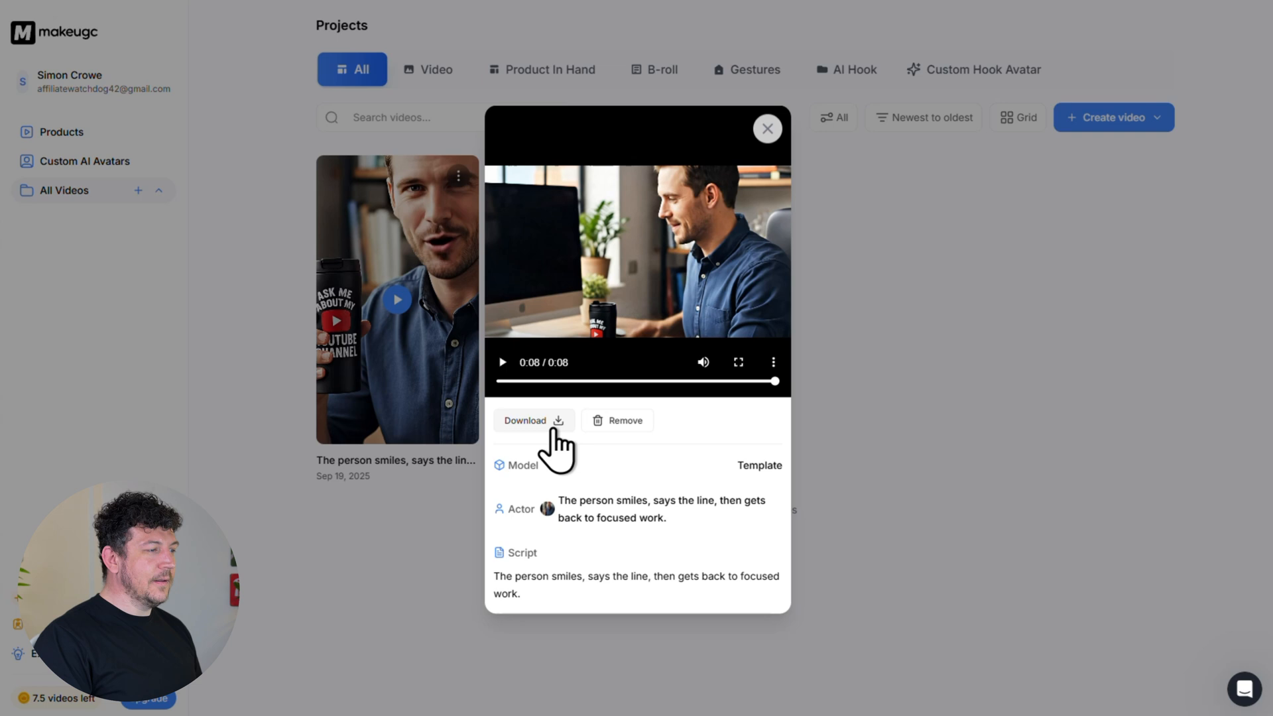
{"action": "left_click", "coordinate": [532, 420]}
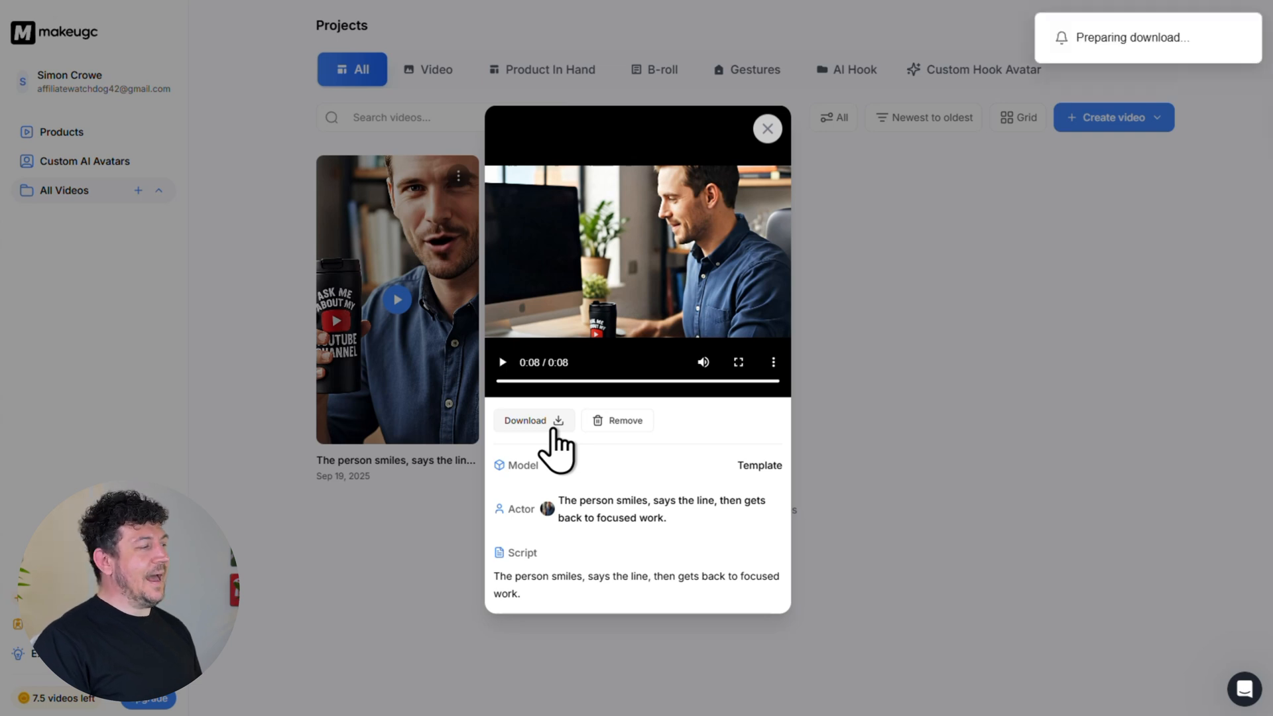
{"action": "left_click", "coordinate": [533, 420]}
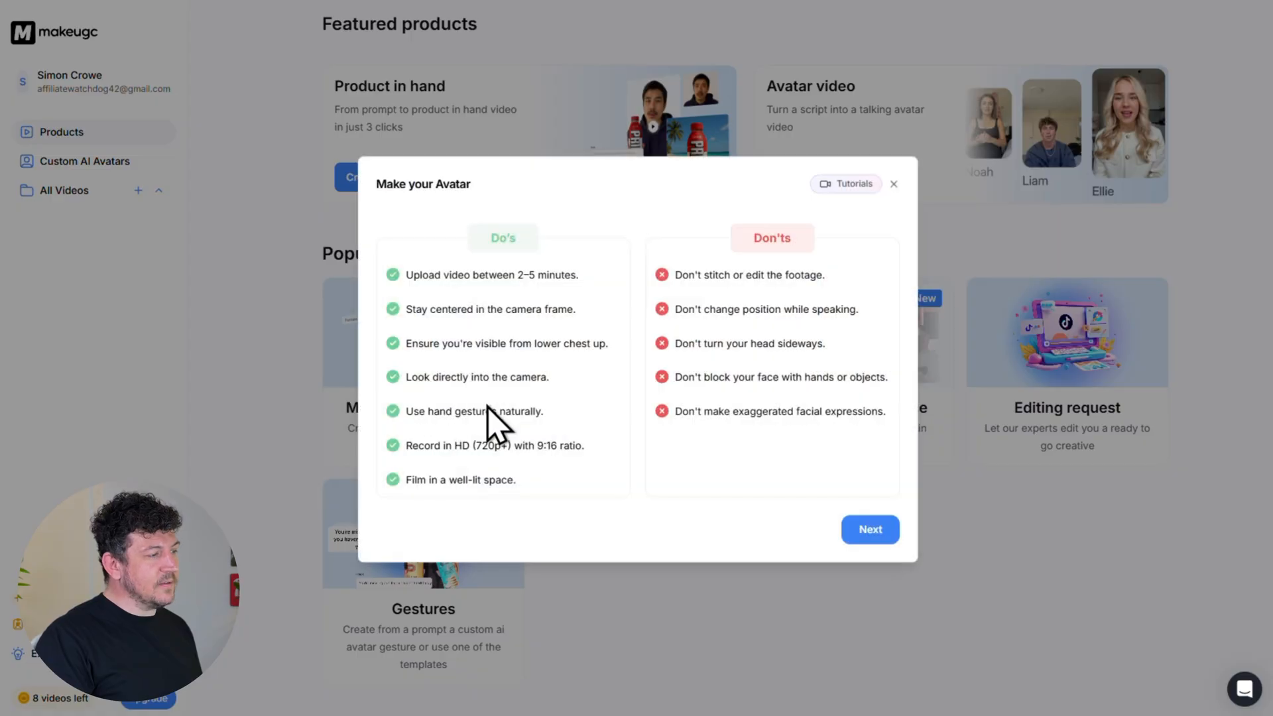
{"action": "mouse_move", "coordinate": [737, 513]}
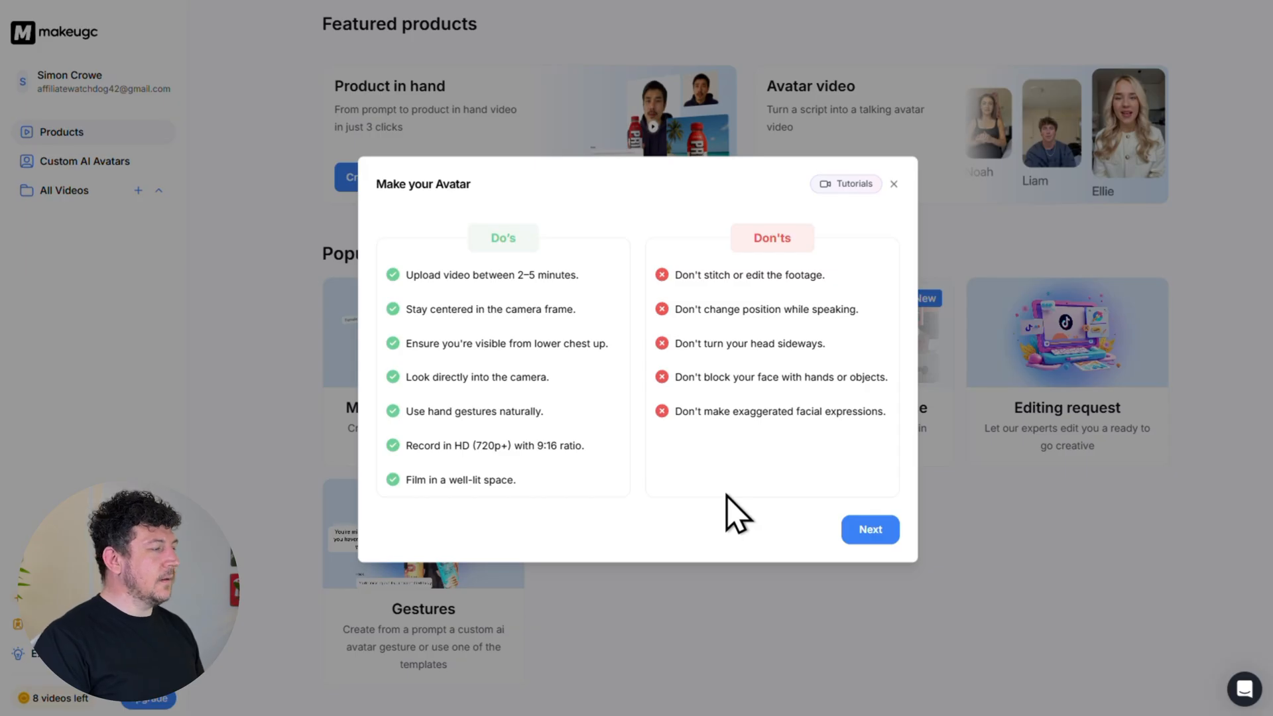
- Continue past the avatar guidelines and build the avatar from the uploaded video
{"action": "left_click", "coordinate": [869, 529]}
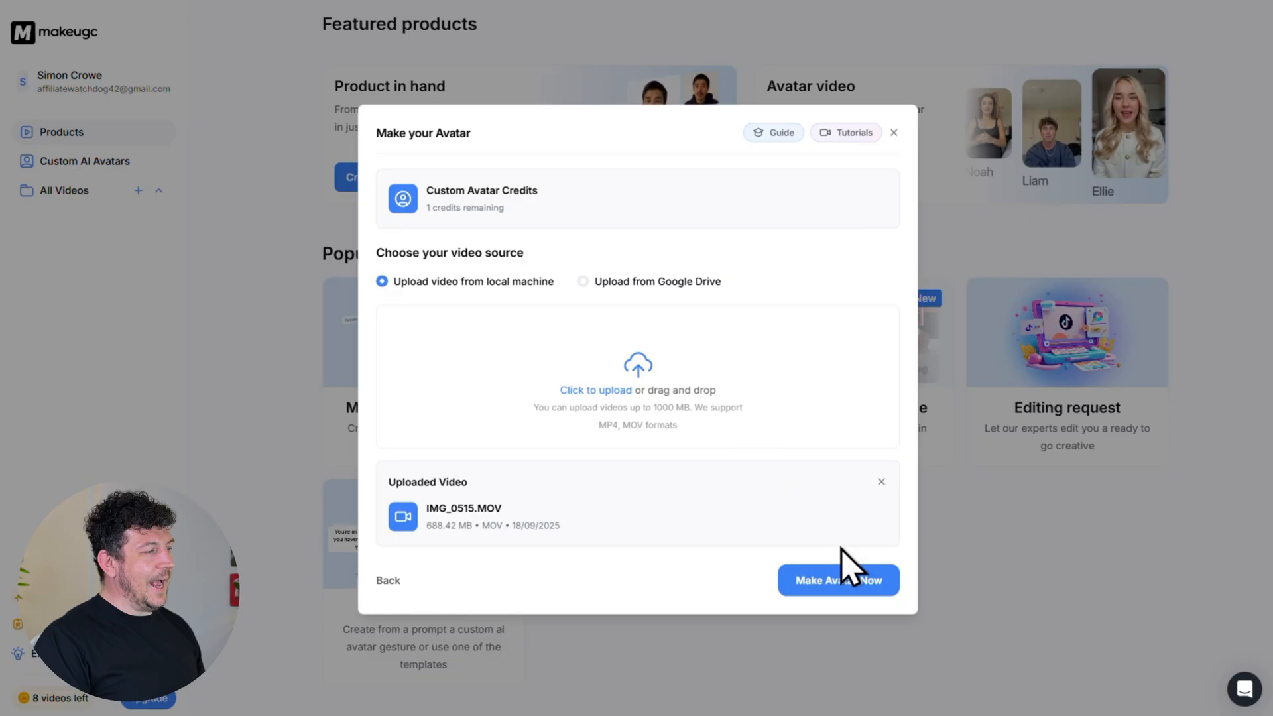
{"action": "left_click", "coordinate": [837, 580]}
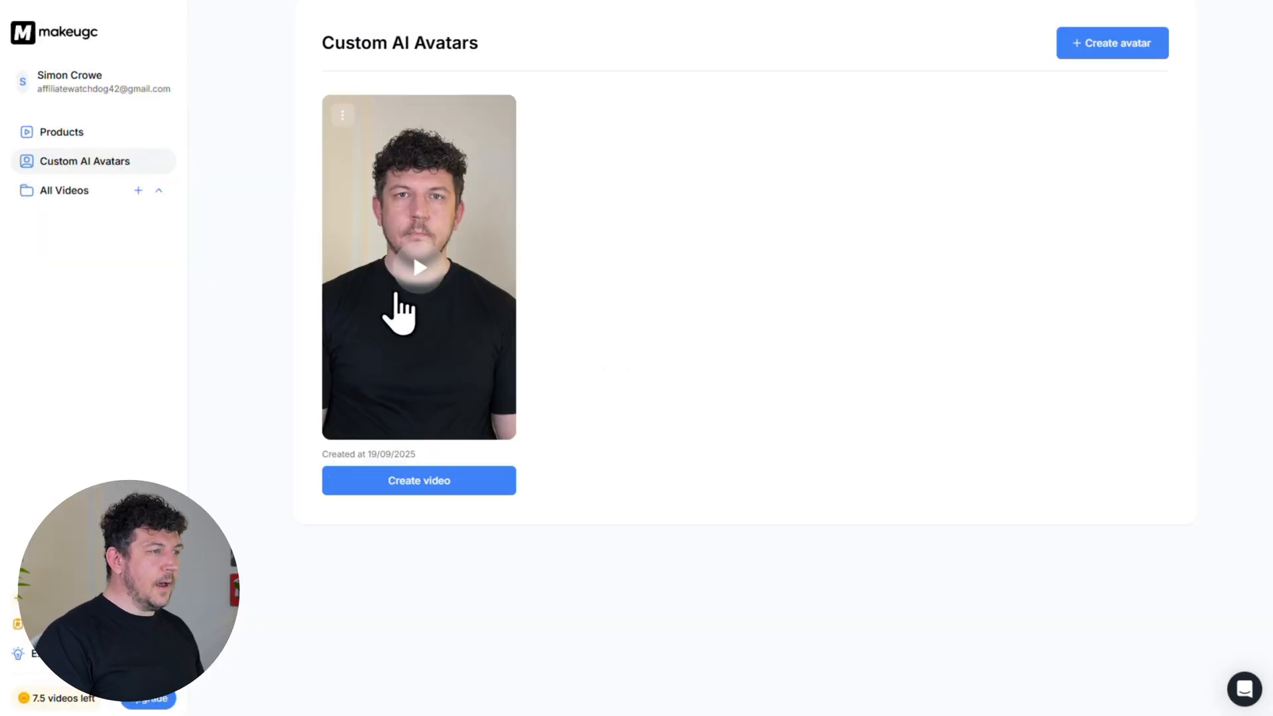
{"action": "mouse_move", "coordinate": [610, 325]}
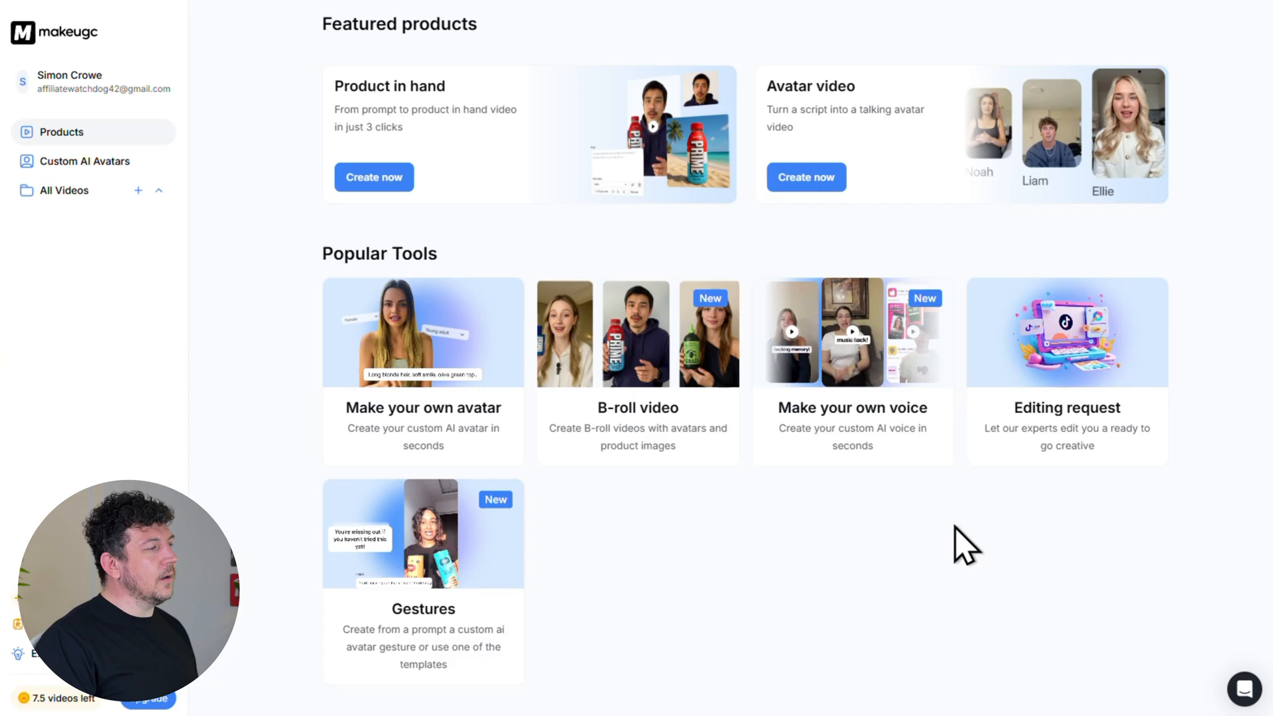
{"action": "mouse_move", "coordinate": [900, 177]}
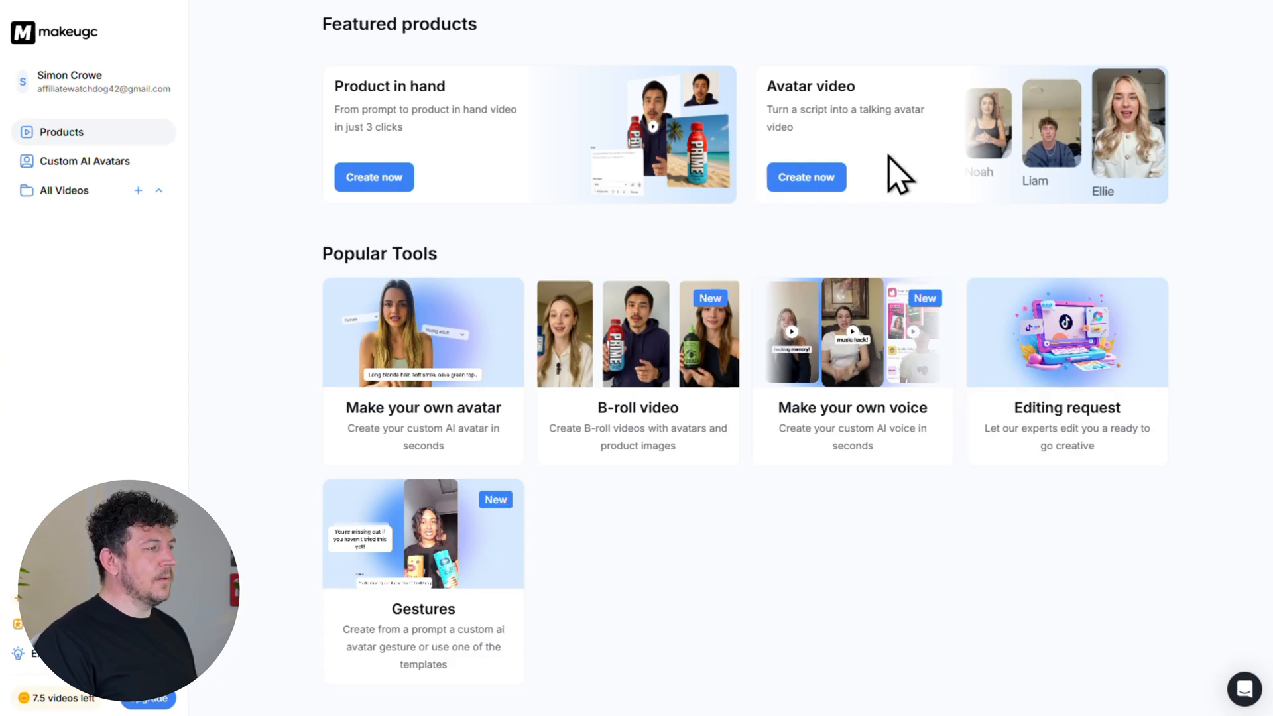
- Describe the hot-all-day travel coffee mug and AI-generate a slightly funny testimonial script
{"action": "left_click", "coordinate": [806, 177]}
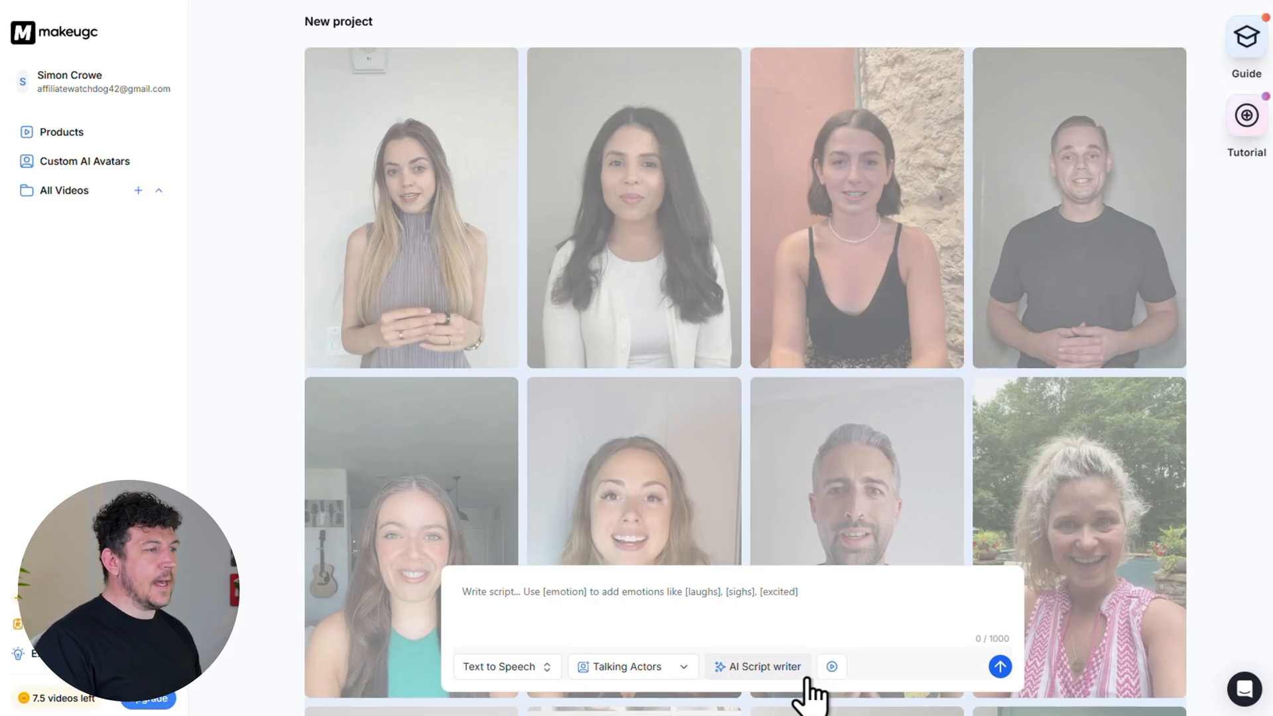
{"action": "left_click", "coordinate": [757, 667]}
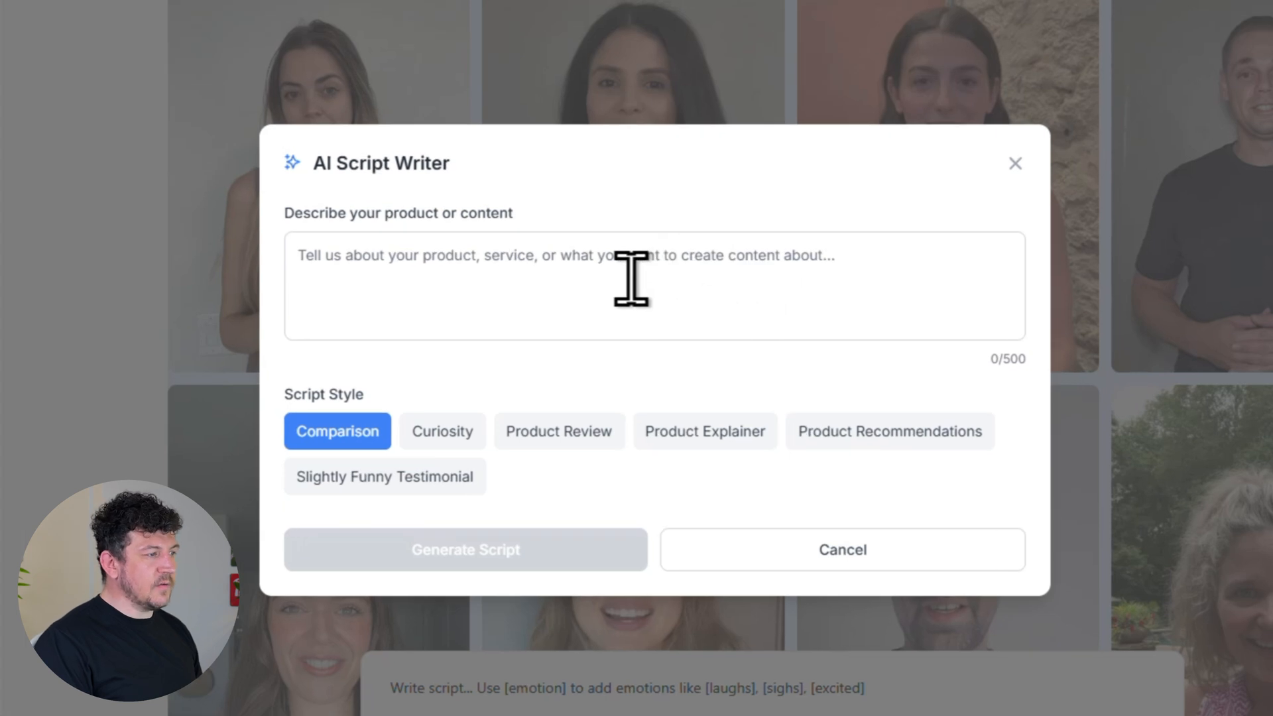
{"action": "type", "text": "Travel coffee mug that keeps your coffee hot all day so you can stay productive."}
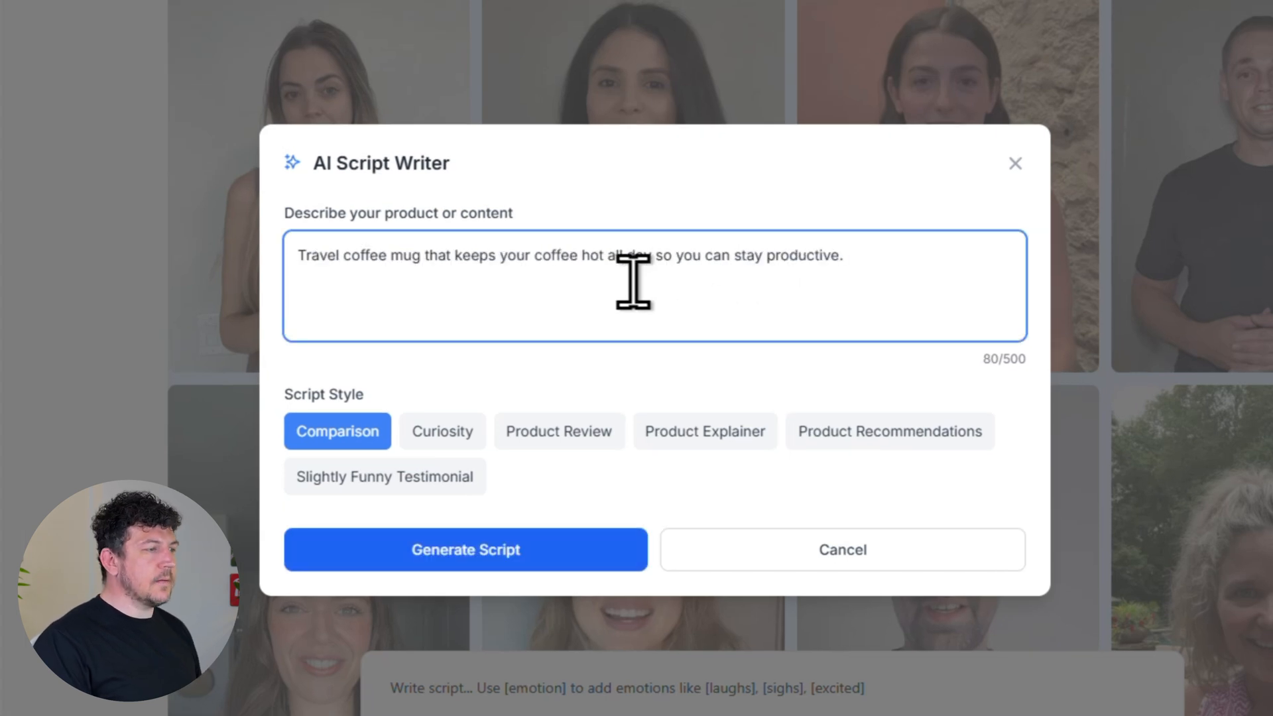
{"action": "mouse_move", "coordinate": [783, 381]}
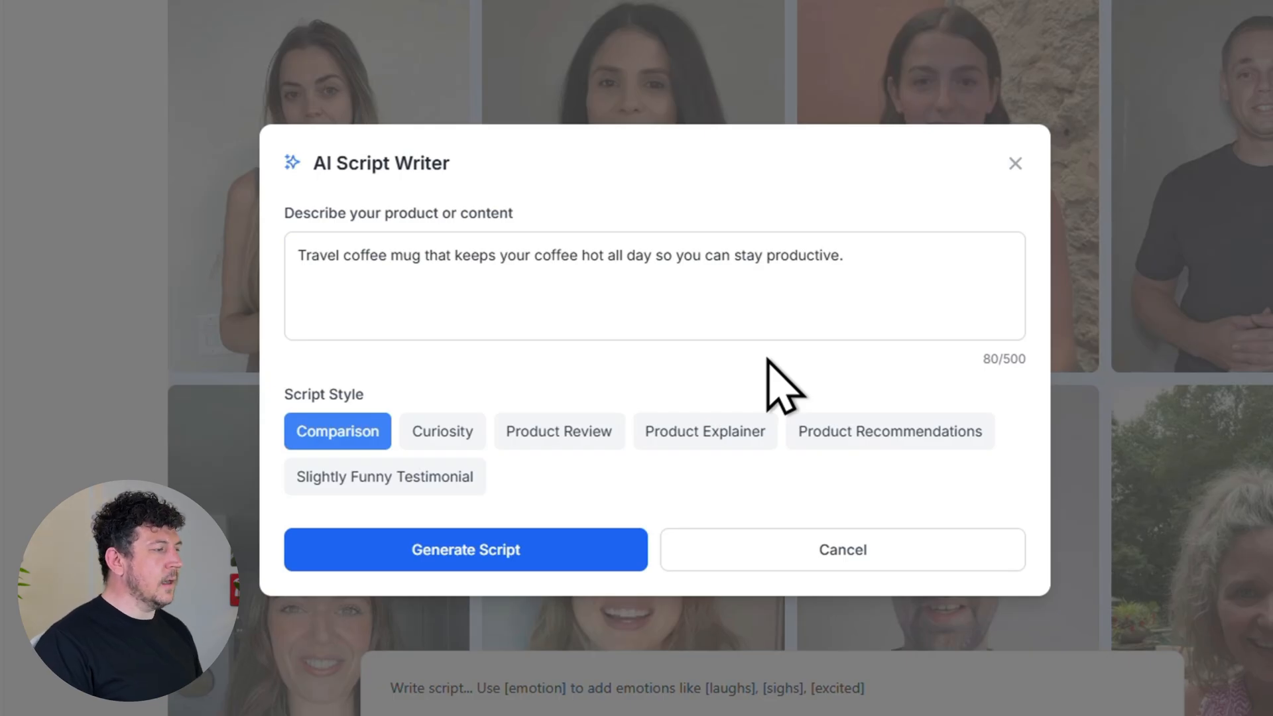
{"action": "mouse_move", "coordinate": [795, 495]}
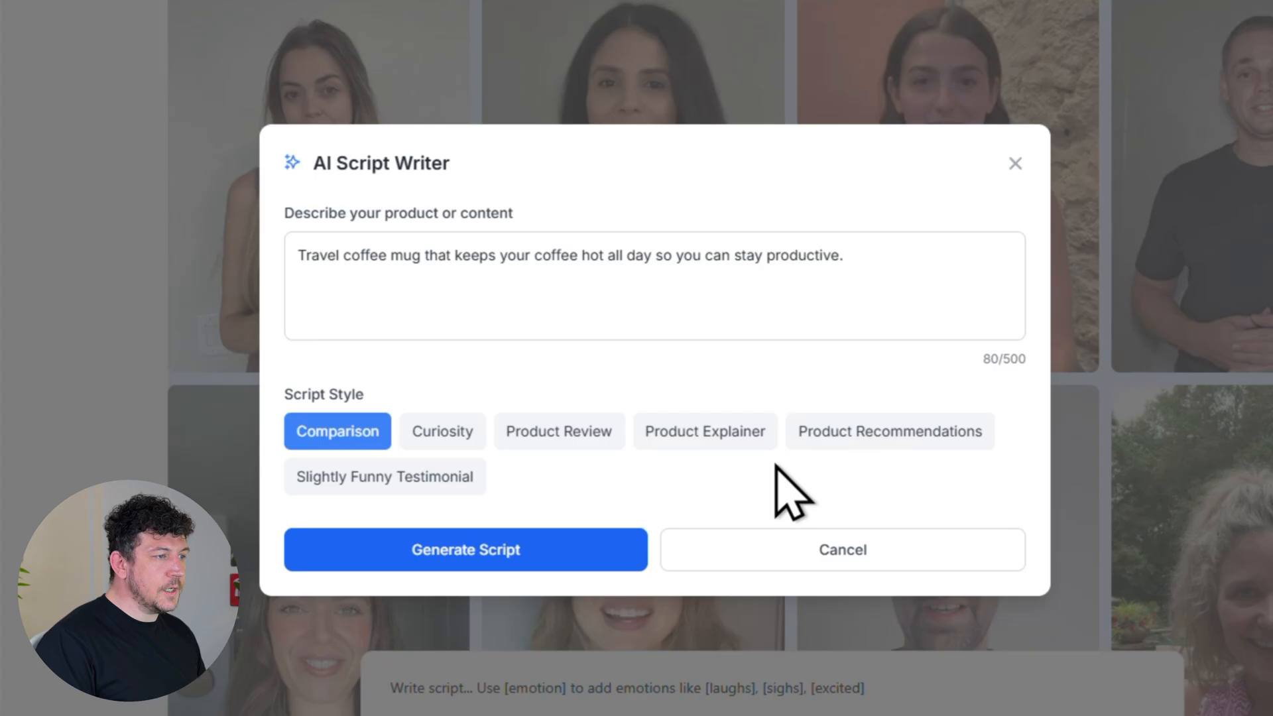
{"action": "mouse_move", "coordinate": [510, 499]}
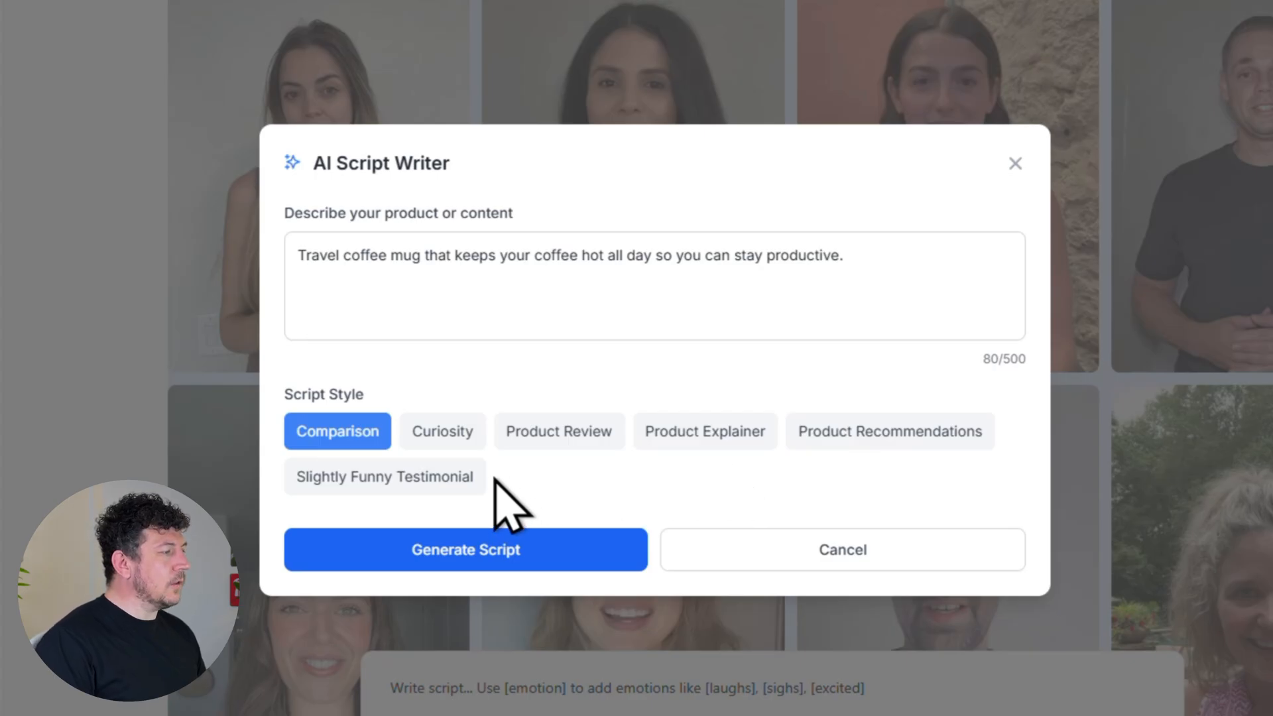
{"action": "left_click", "coordinate": [384, 477]}
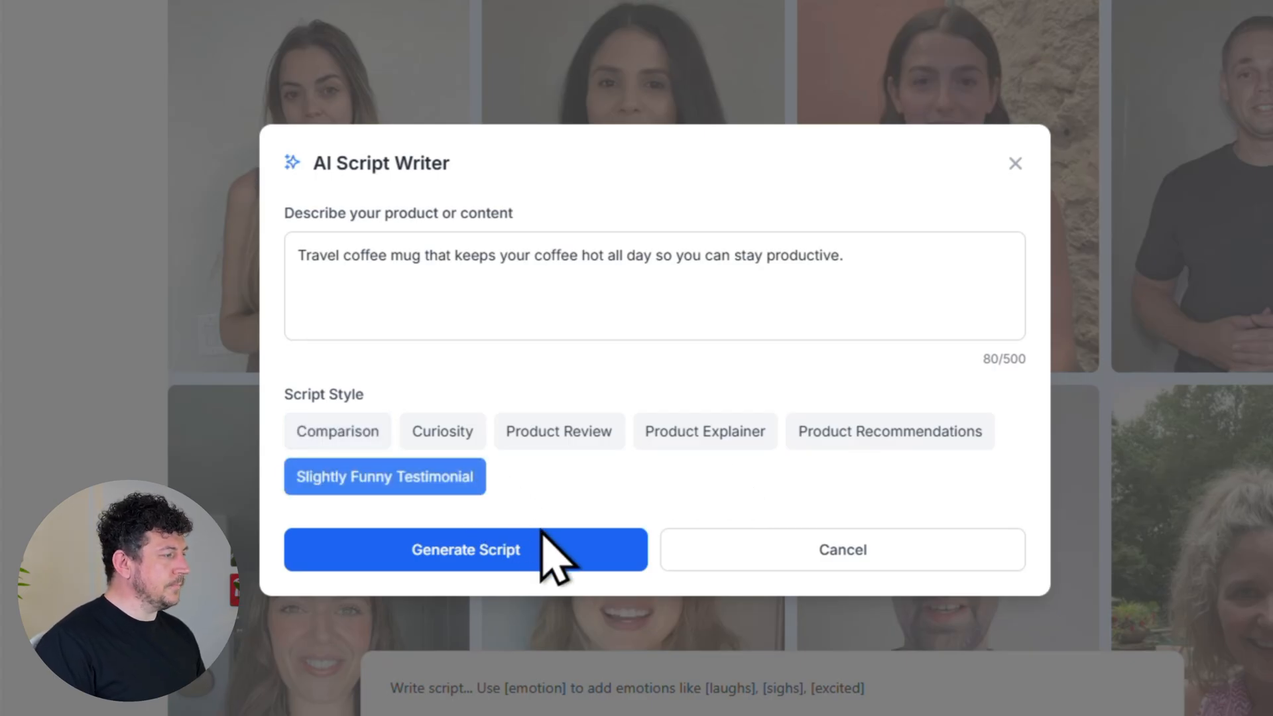
{"action": "left_click", "coordinate": [465, 549]}
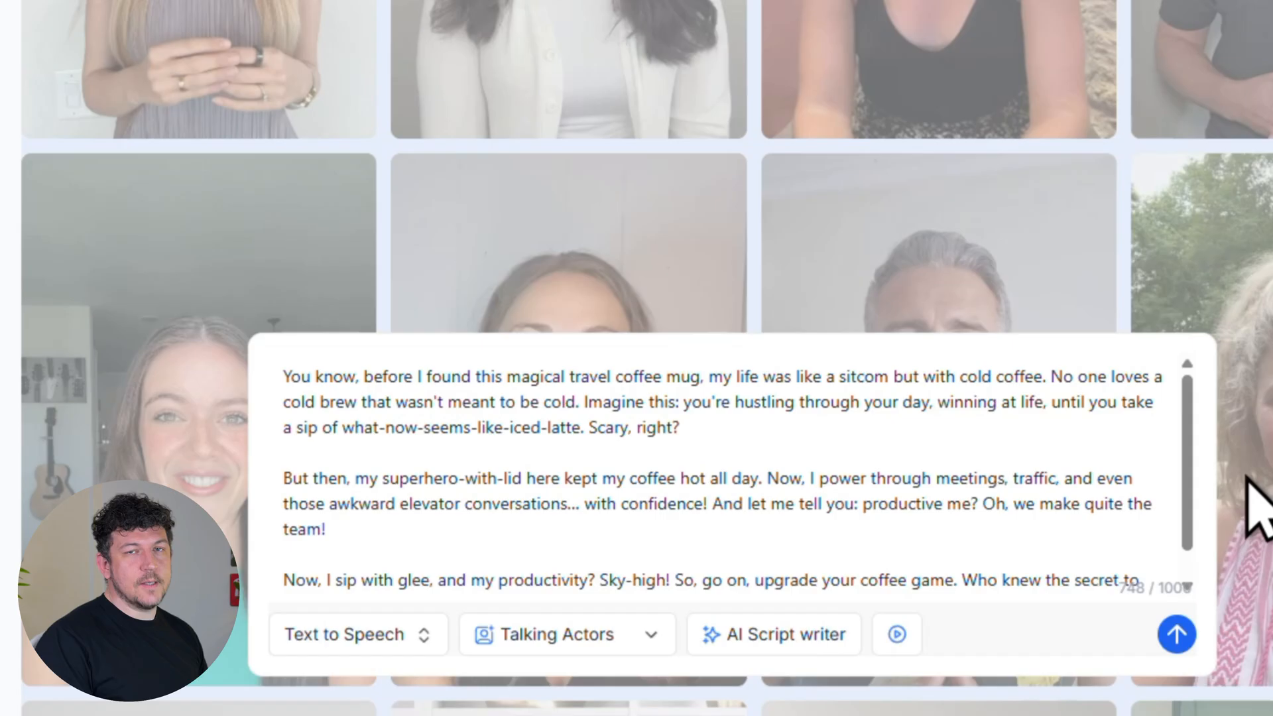
{"action": "scroll", "scroll_direction": "down", "scroll_amount": 3}
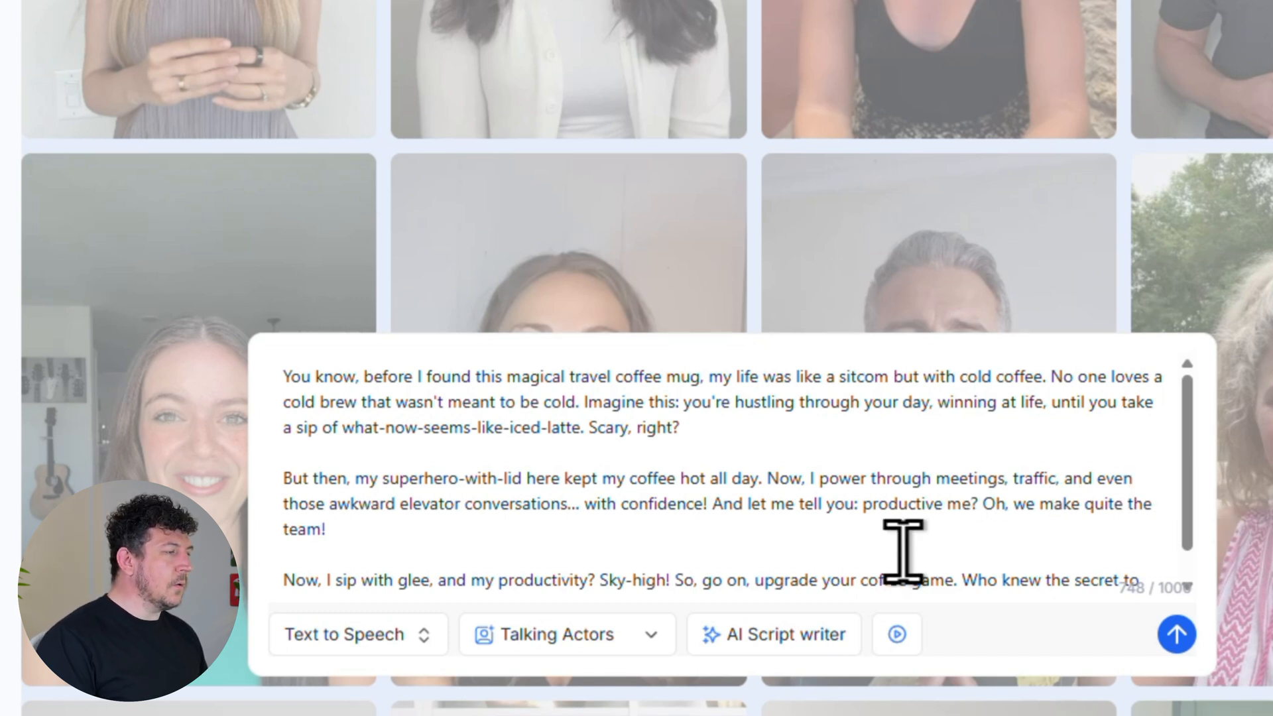
- Add the Custom actor from My Actors as the script's speaker
{"action": "left_click", "coordinate": [552, 633]}
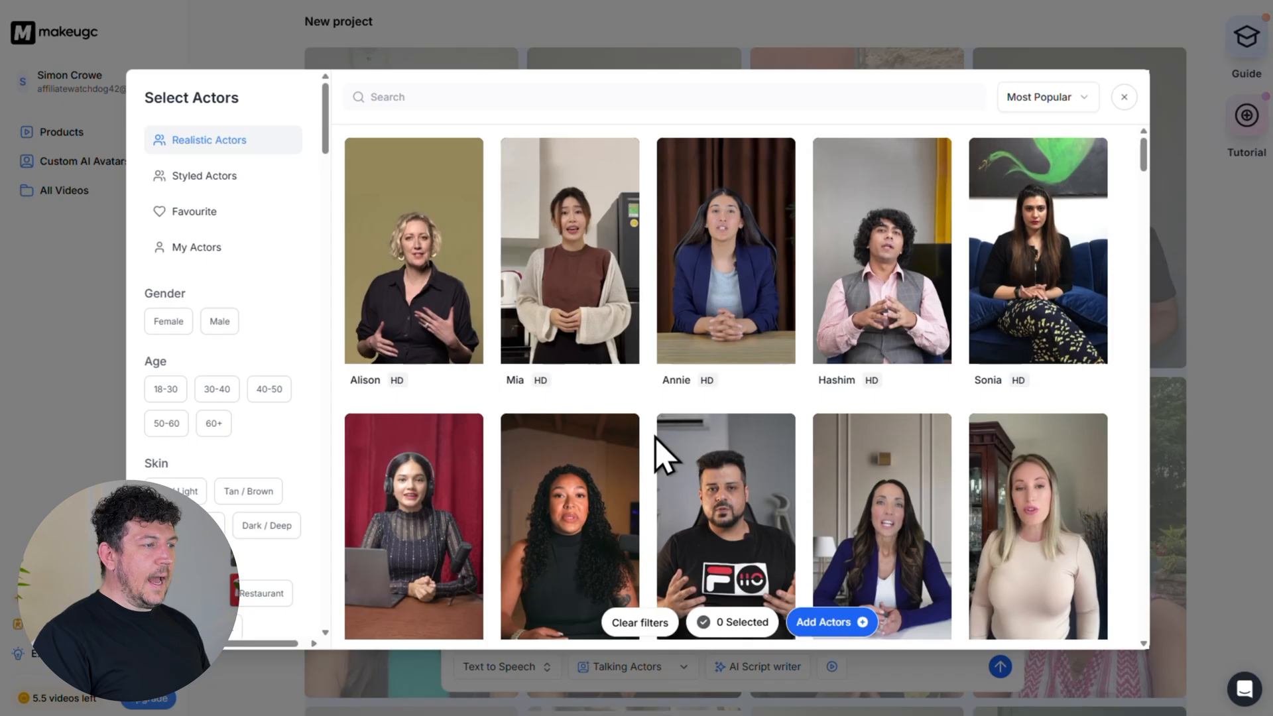
{"action": "scroll", "scroll_direction": "down", "scroll_amount": 3}
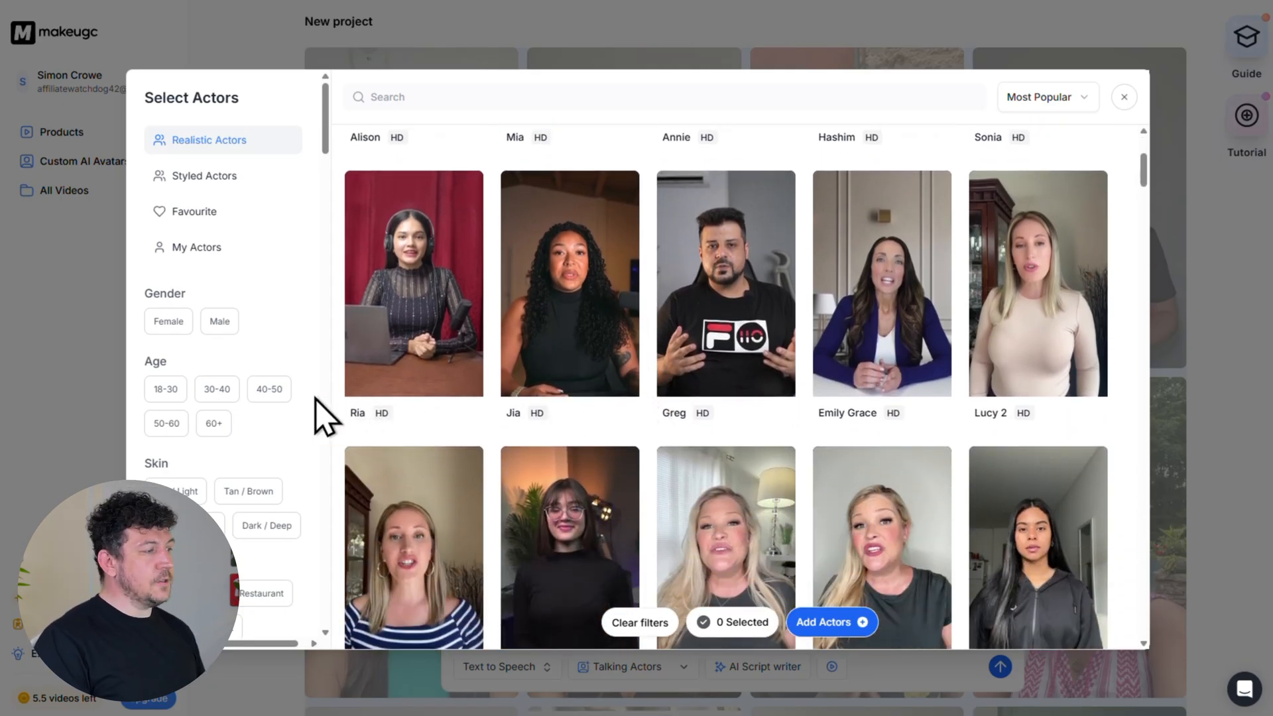
{"action": "scroll", "scroll_direction": "down", "scroll_amount": 3}
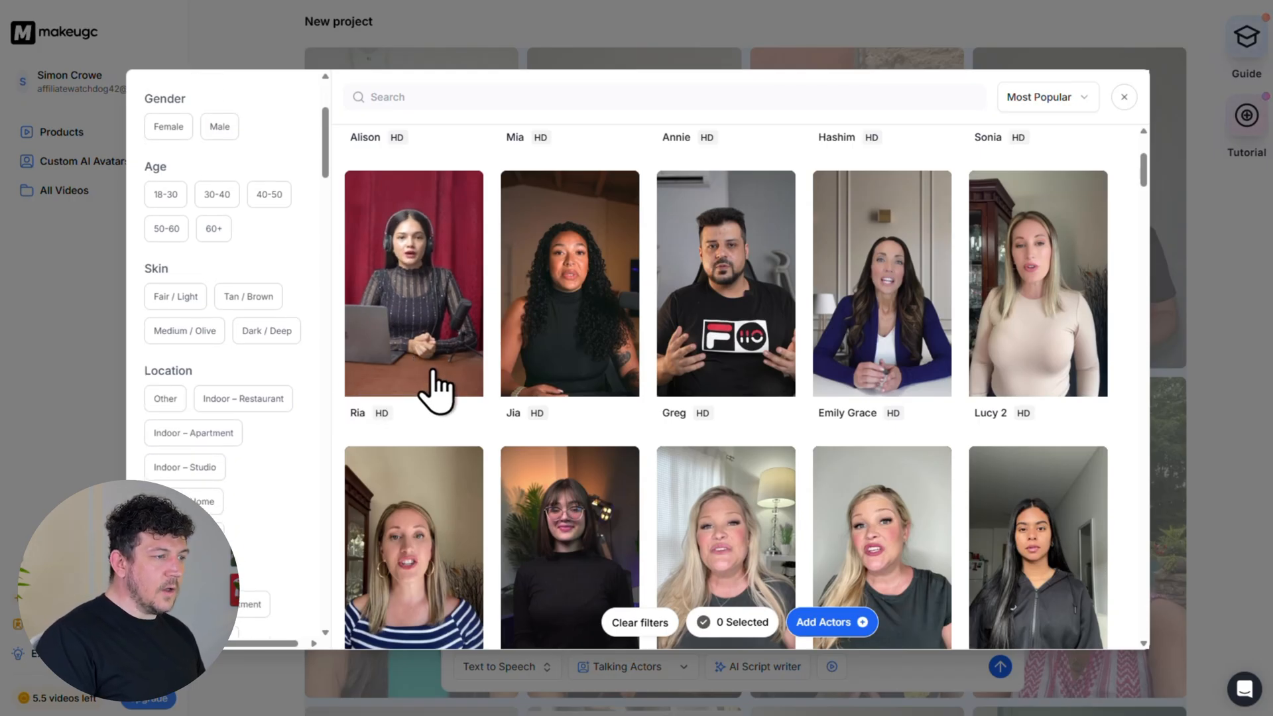
{"action": "mouse_move", "coordinate": [677, 386]}
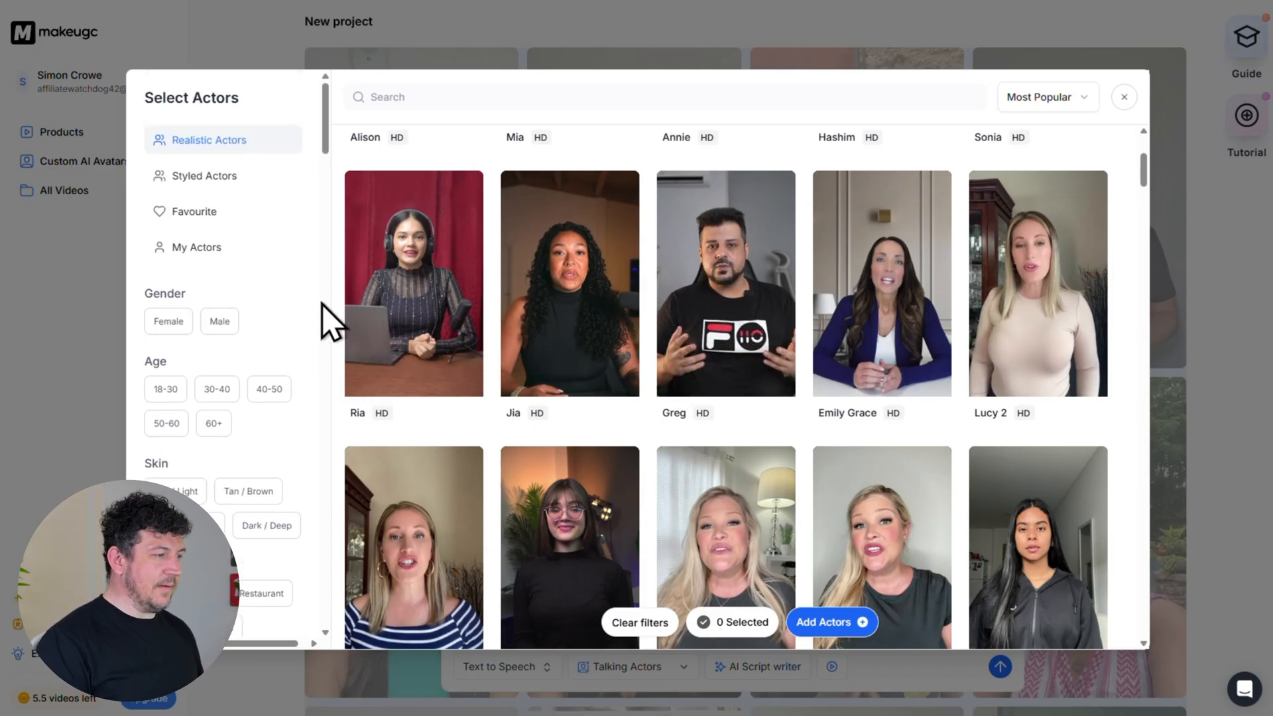
{"action": "left_click", "coordinate": [196, 246]}
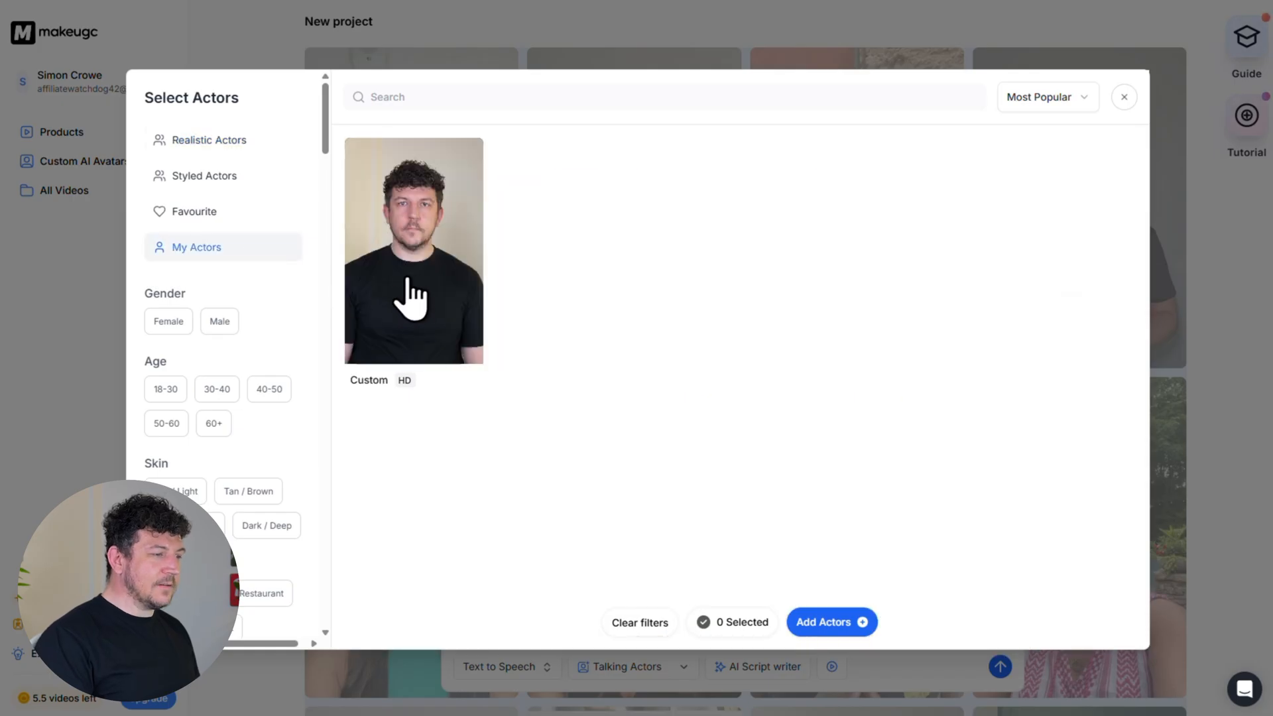
{"action": "left_click", "coordinate": [412, 250]}
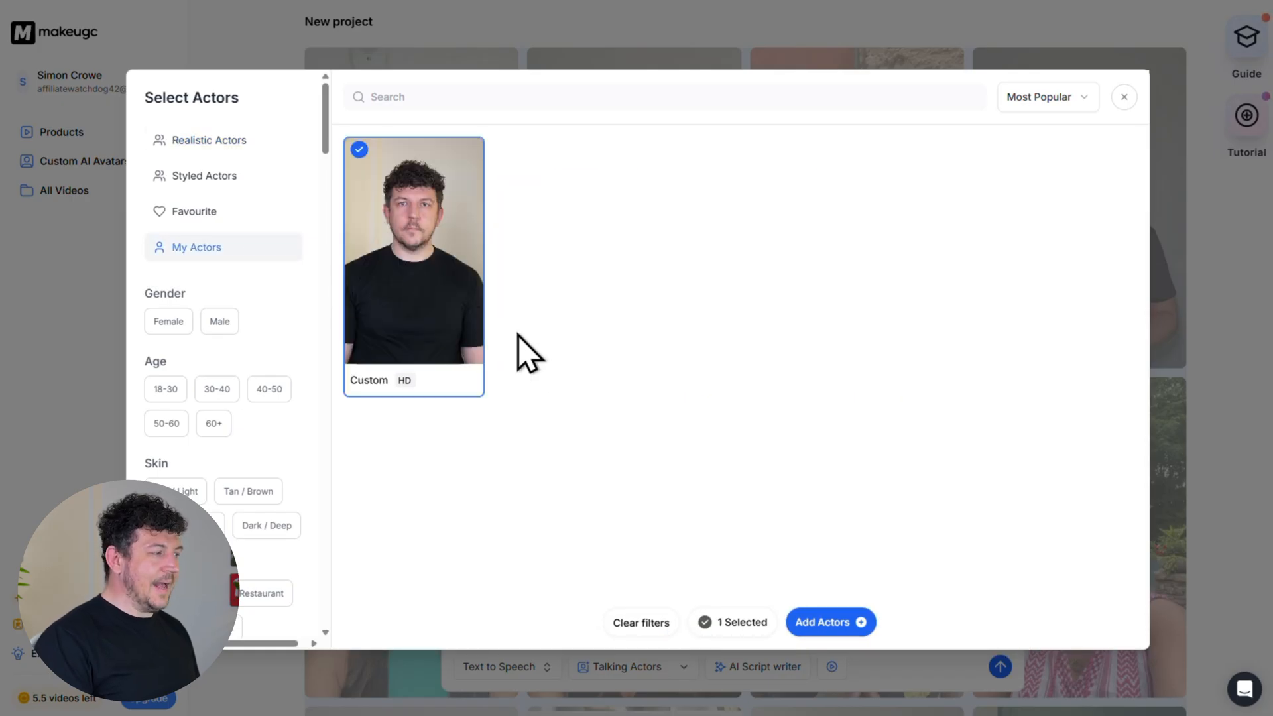
{"action": "left_click", "coordinate": [829, 622]}
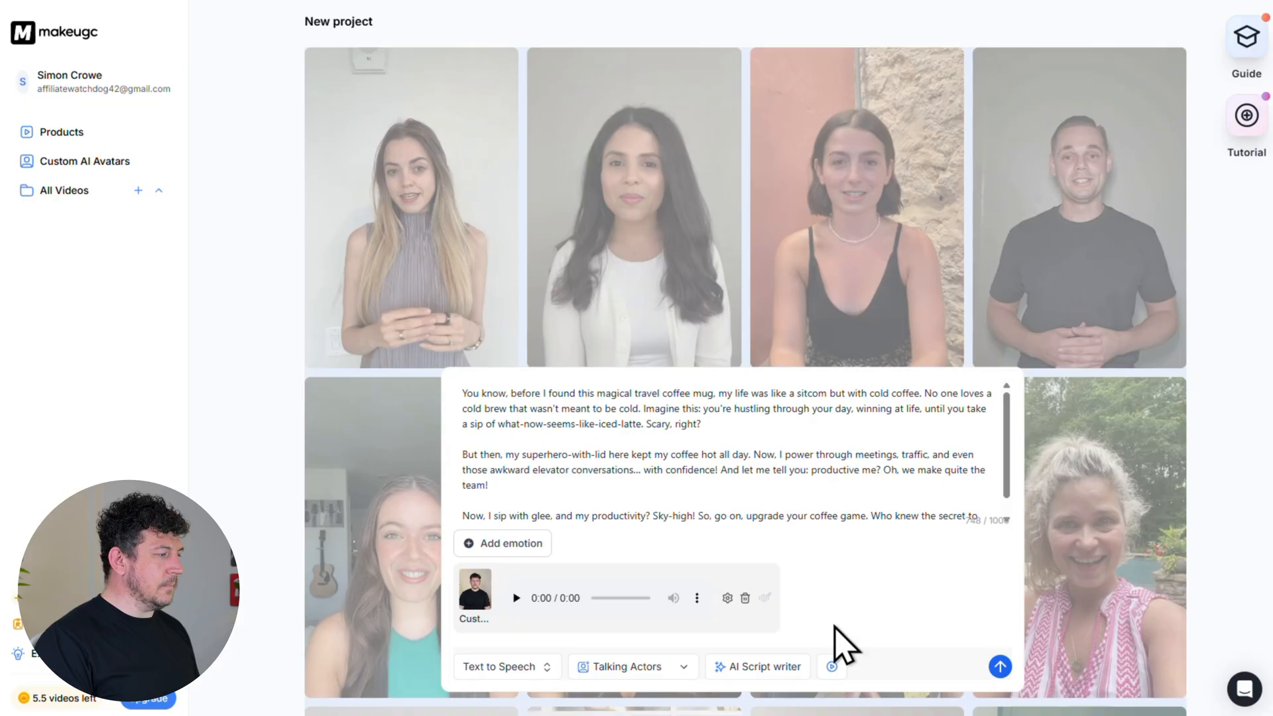
- Set the avatar's custom voice to Clarity 1.00, Tone 0.60 and Emotion 1.0
{"action": "scroll", "scroll_direction": "down", "scroll_amount": 3}
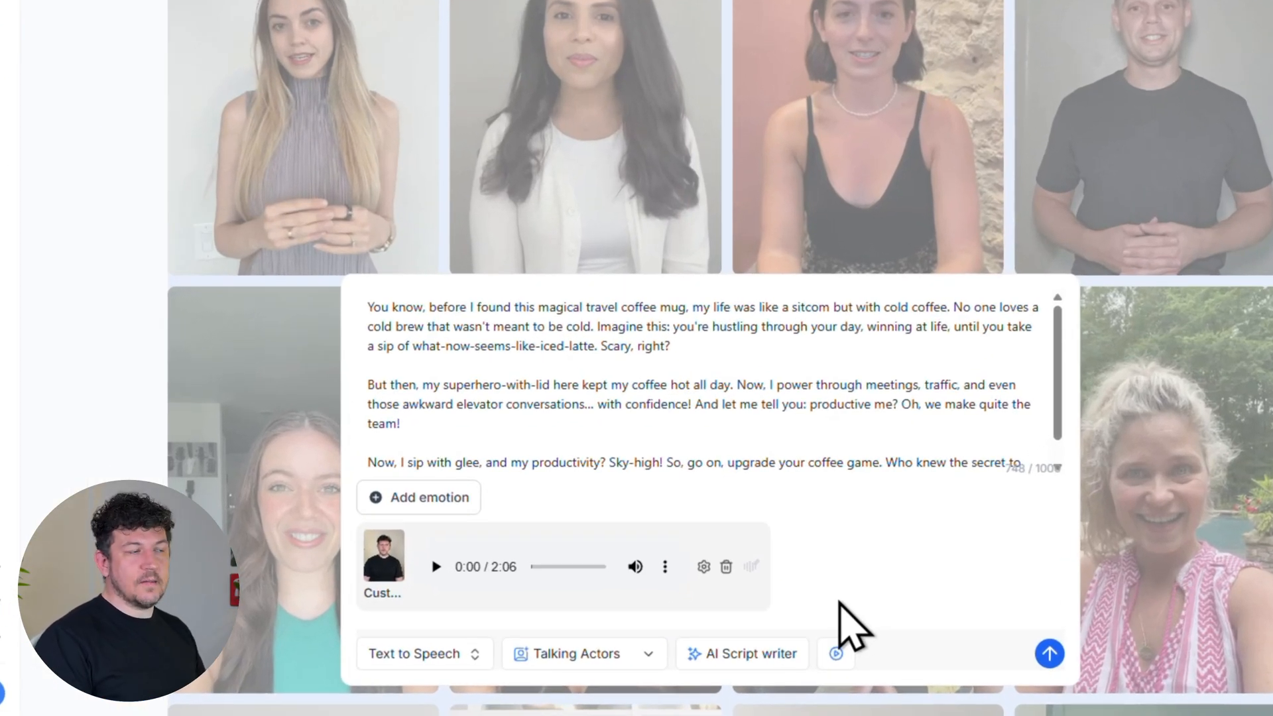
{"action": "left_click", "coordinate": [702, 567]}
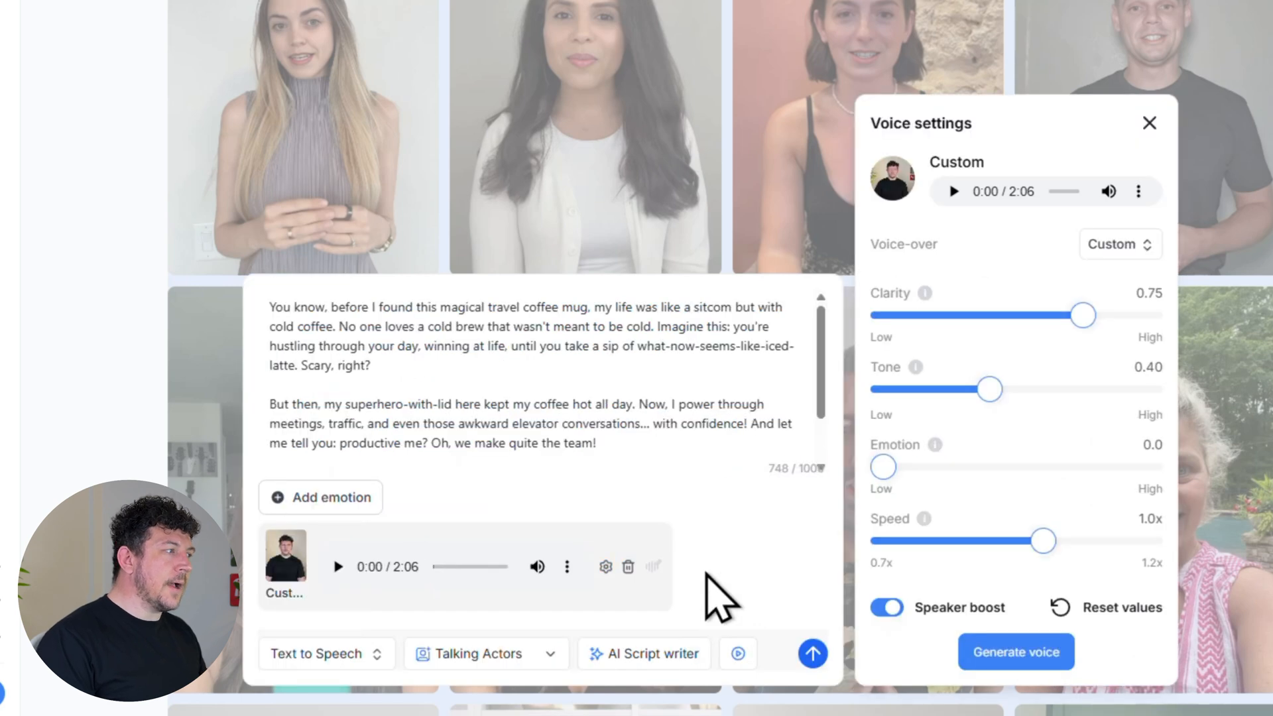
{"action": "mouse_move", "coordinate": [1185, 520]}
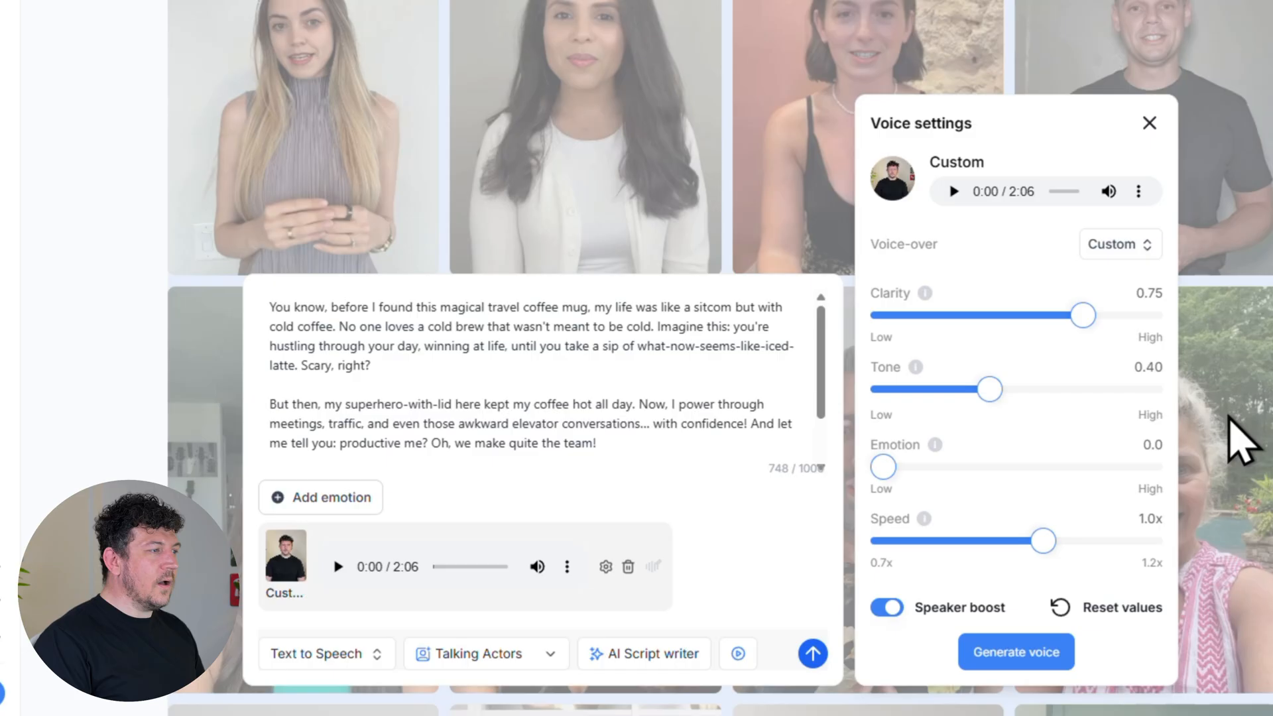
{"action": "left_click", "coordinate": [1119, 243]}
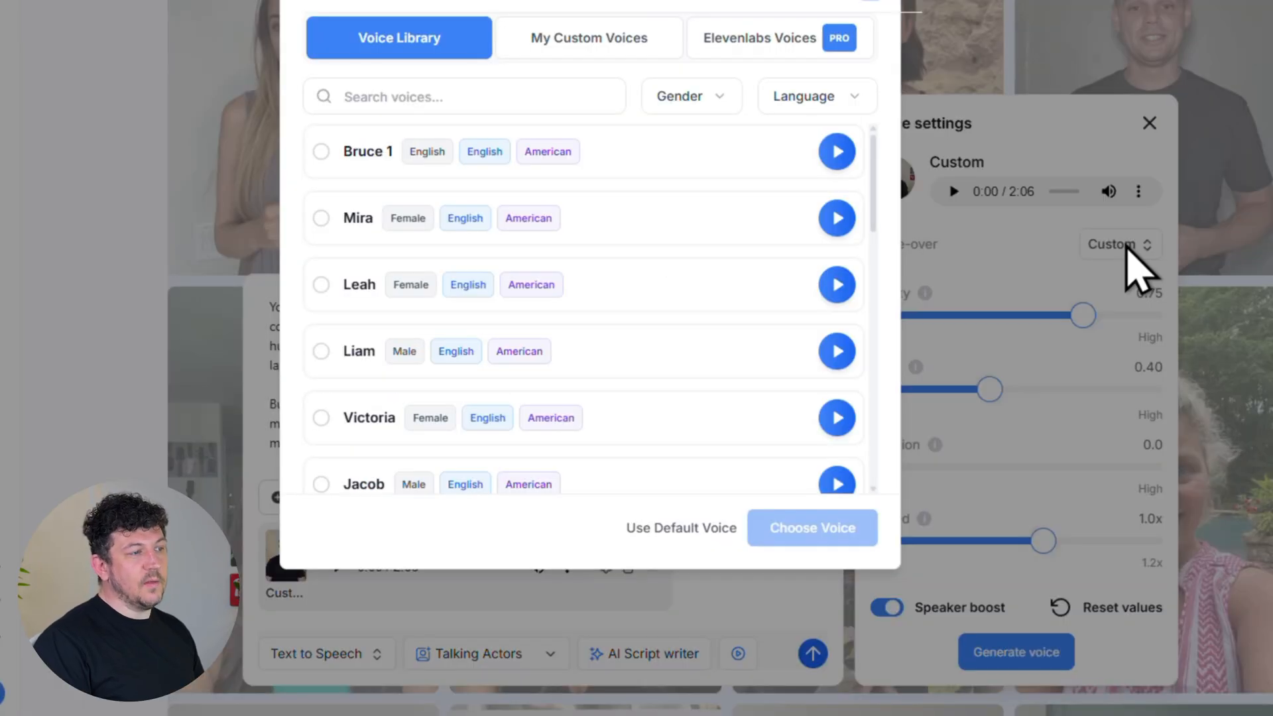
{"action": "scroll", "scroll_direction": "down", "scroll_amount": 3}
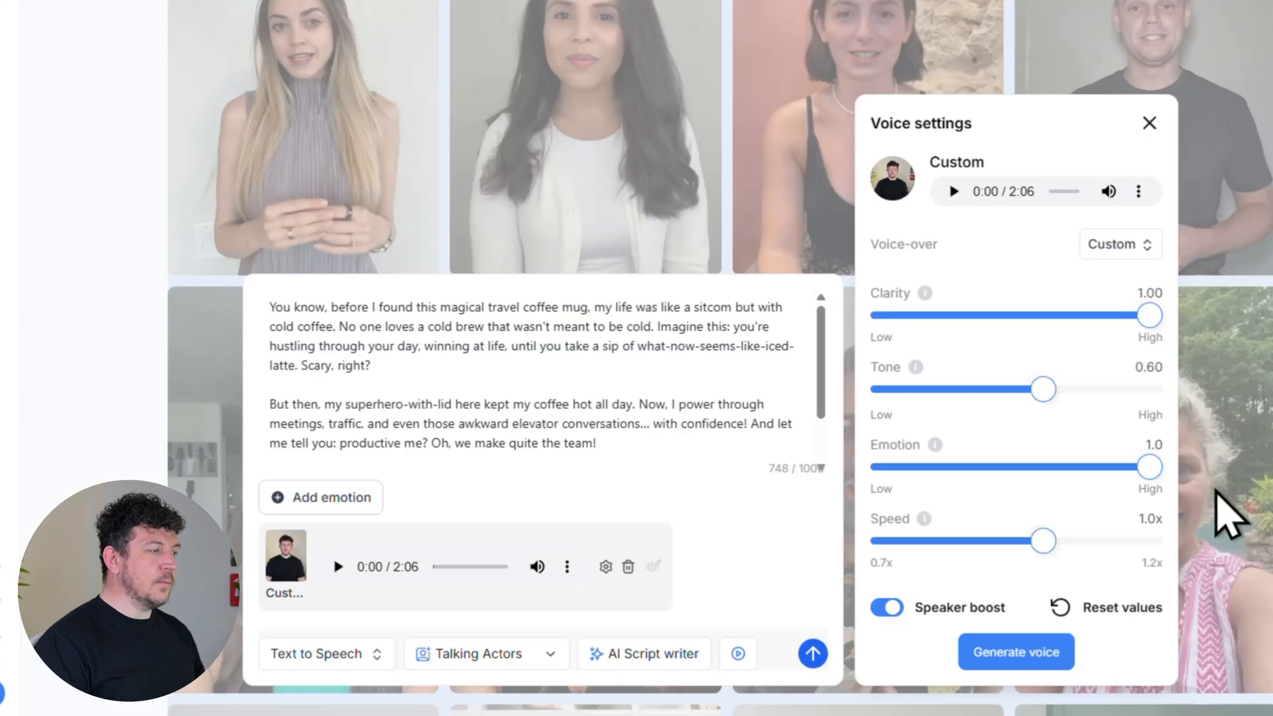
- Generate the new 58-second voiceover and briefly play it back
{"action": "left_click", "coordinate": [1016, 651]}
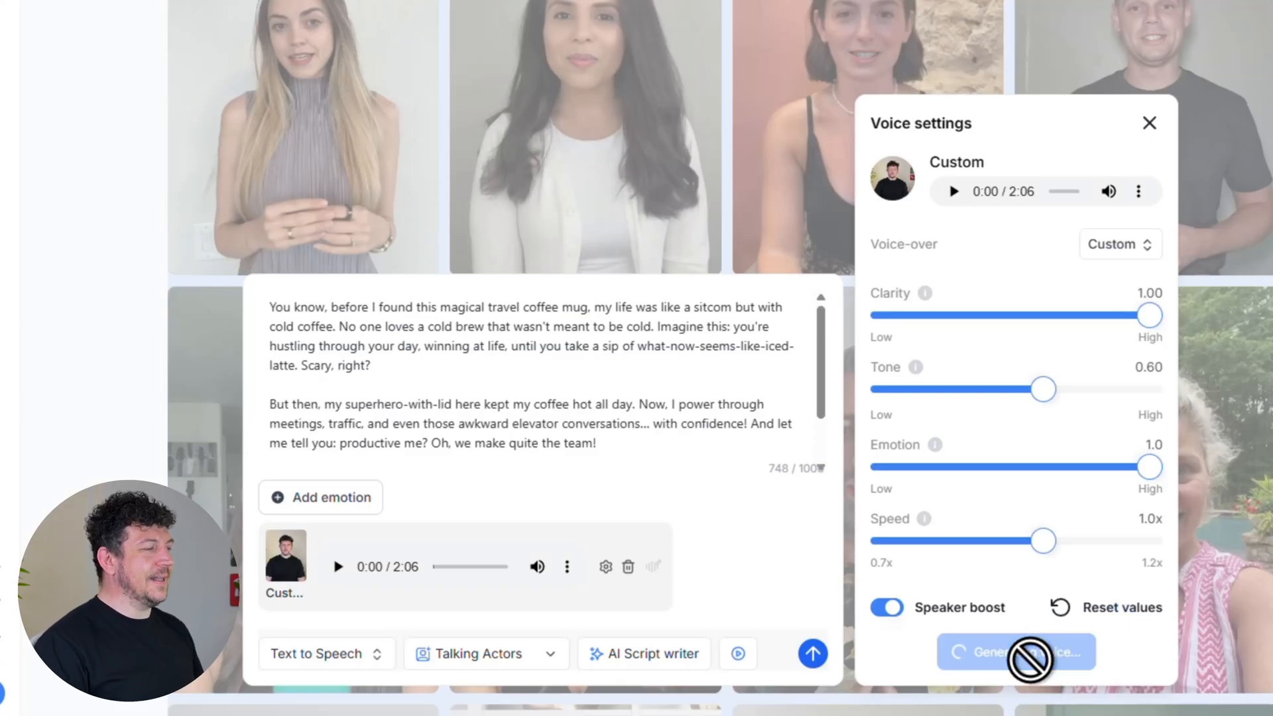
{"action": "left_click", "coordinate": [1015, 651]}
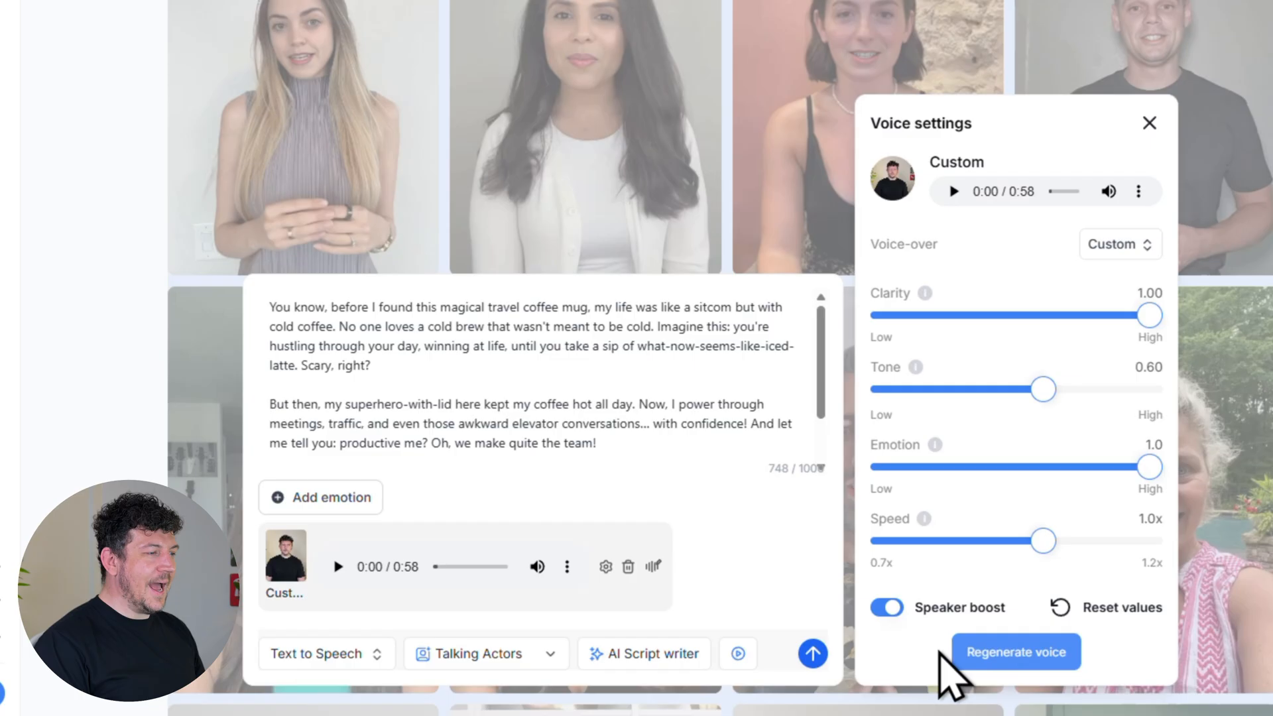
{"action": "left_click", "coordinate": [338, 566]}
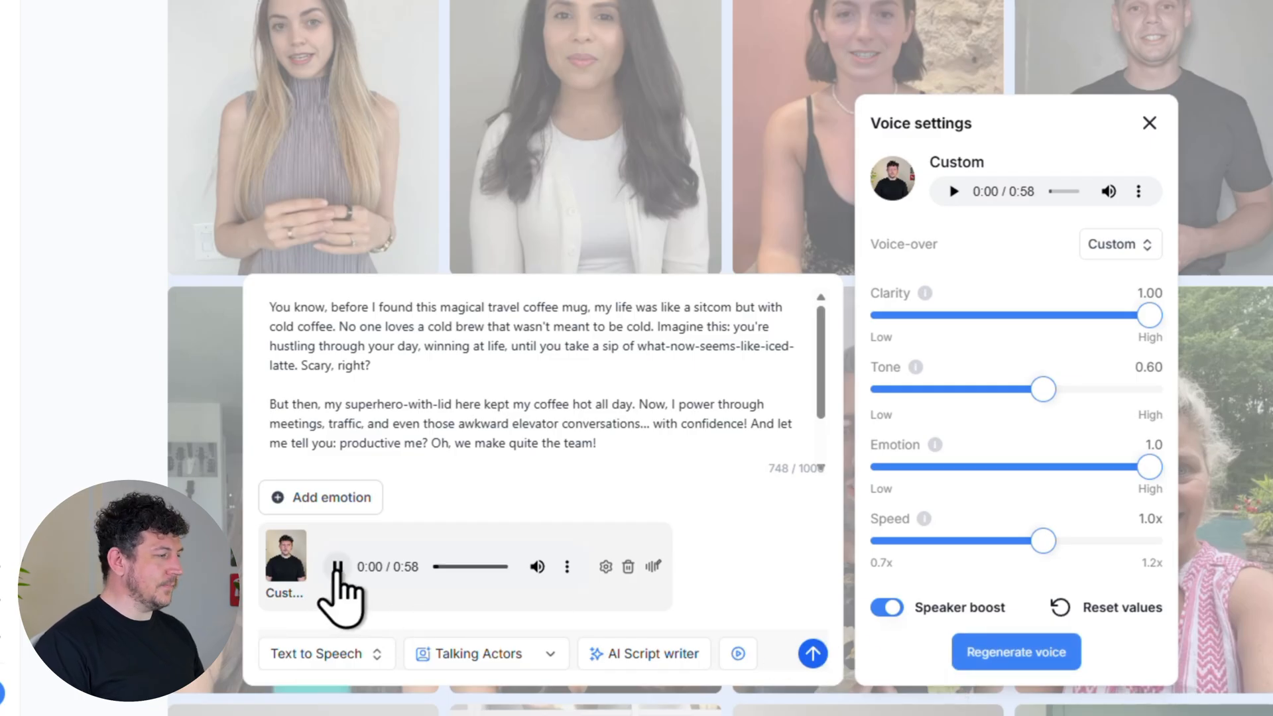
{"action": "left_click", "coordinate": [337, 565]}
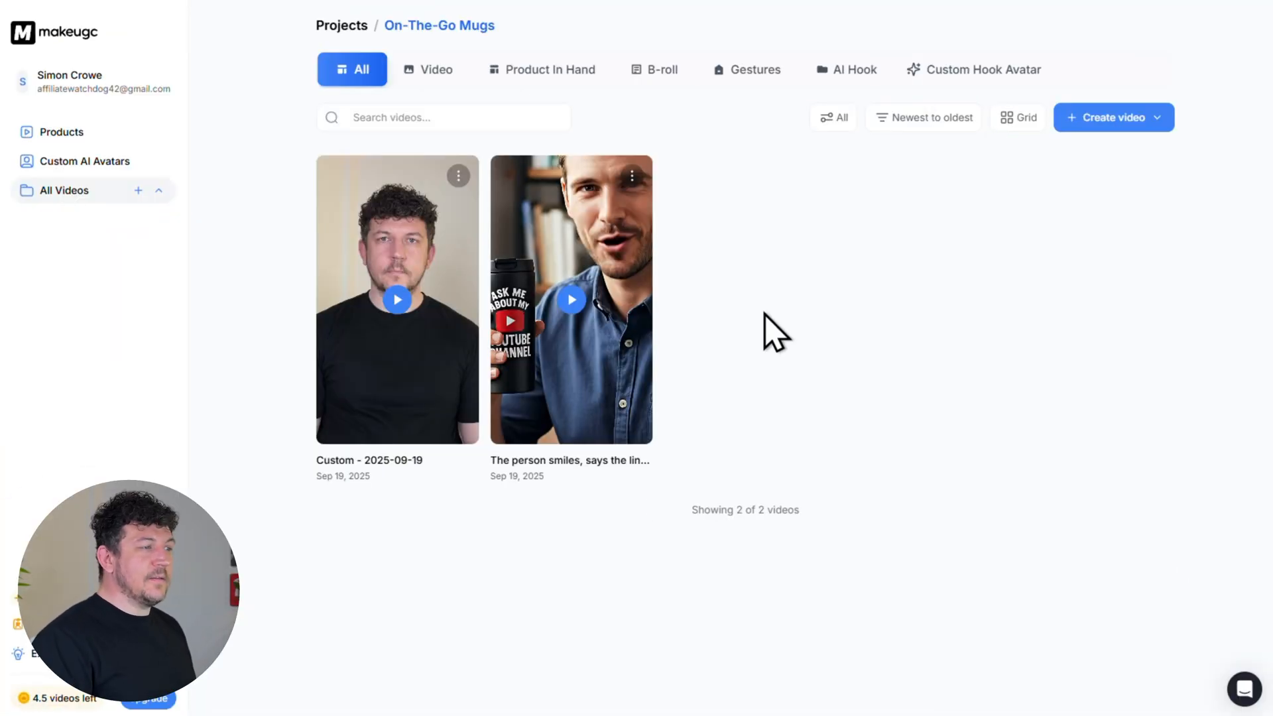
- Open the 'Custom - 2025-09-19' video preview and start its download
{"action": "left_click", "coordinate": [571, 299]}
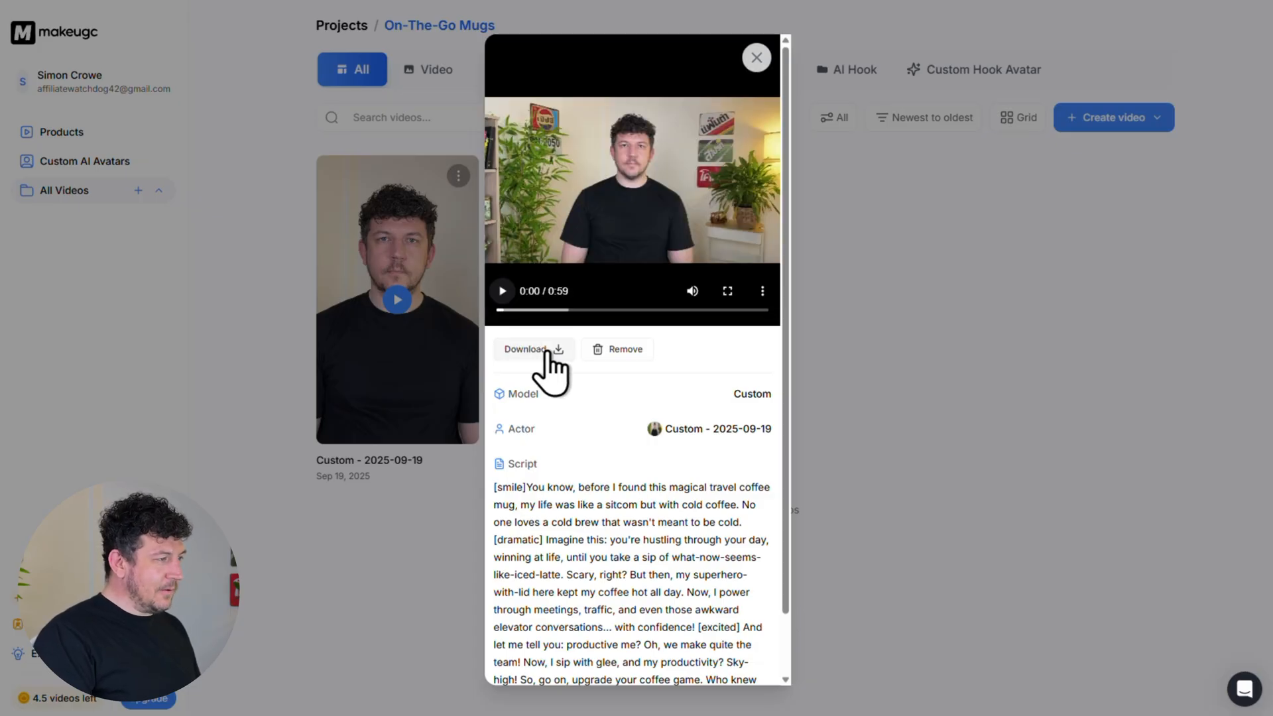
{"action": "left_click", "coordinate": [528, 349]}
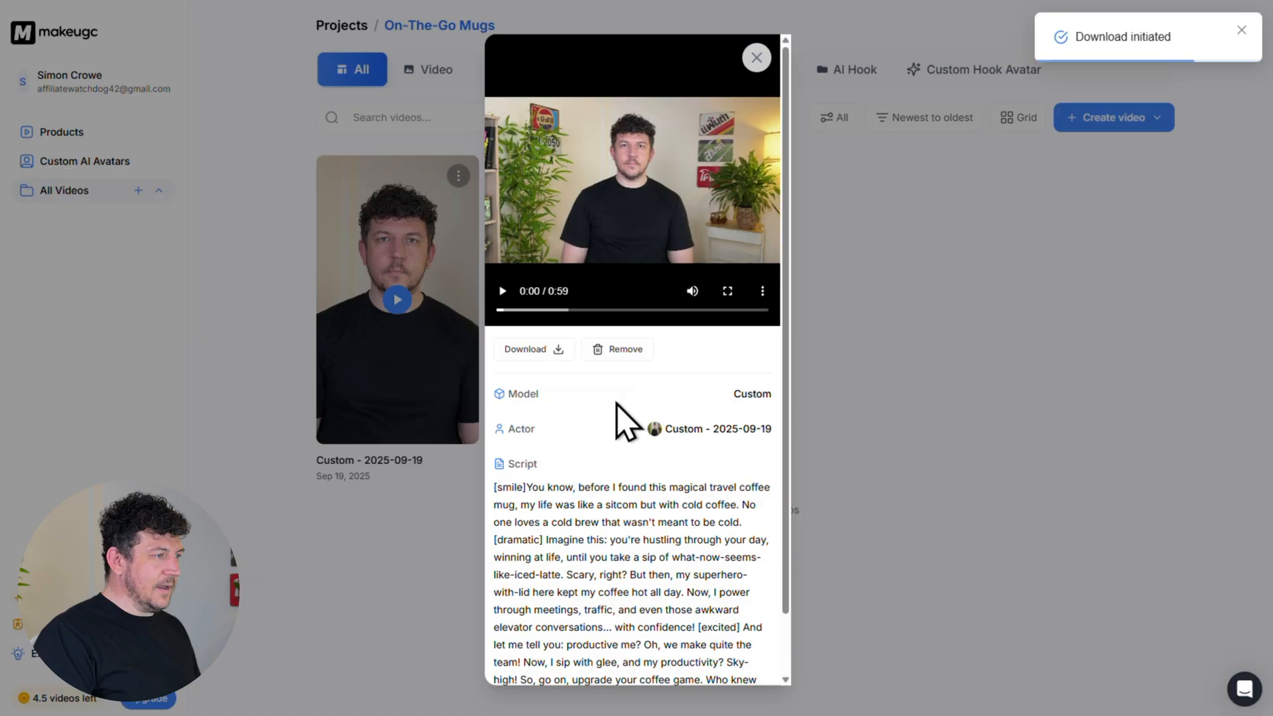